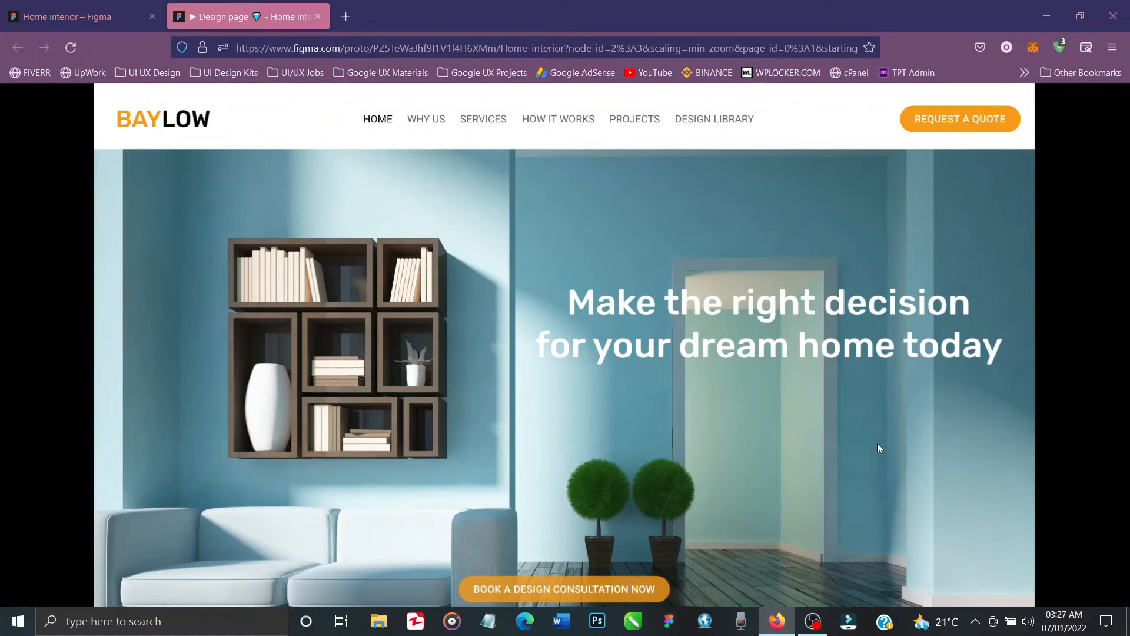
# - Scroll down the home page to the footer, trying the existing jump back to the navbar along the way
pyautogui.scroll(-3)
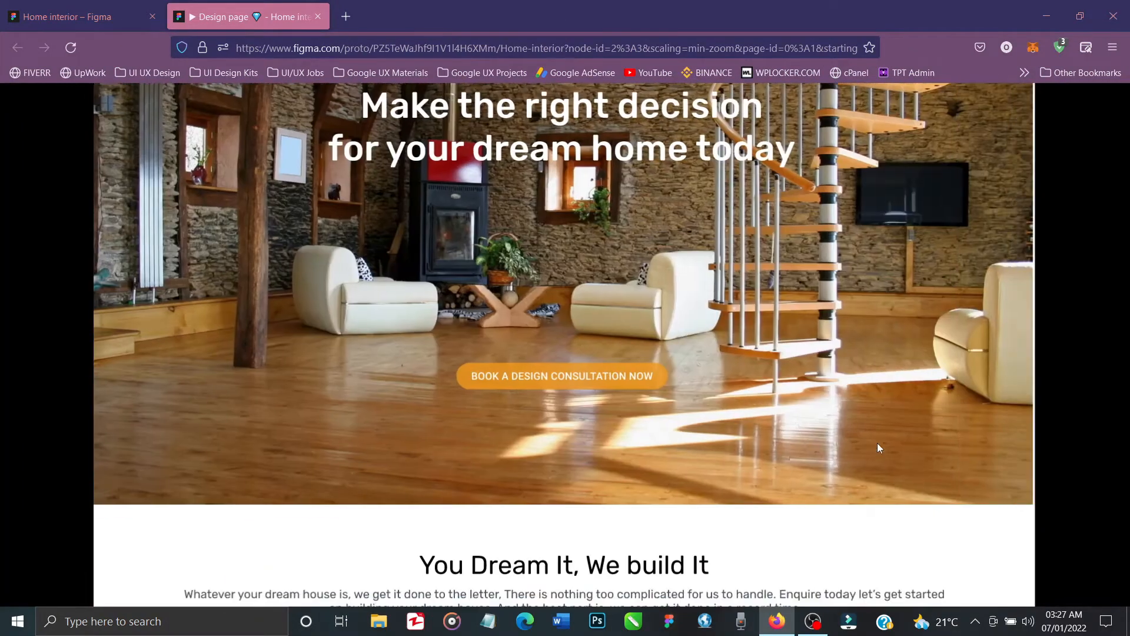
pyautogui.scroll(-3)
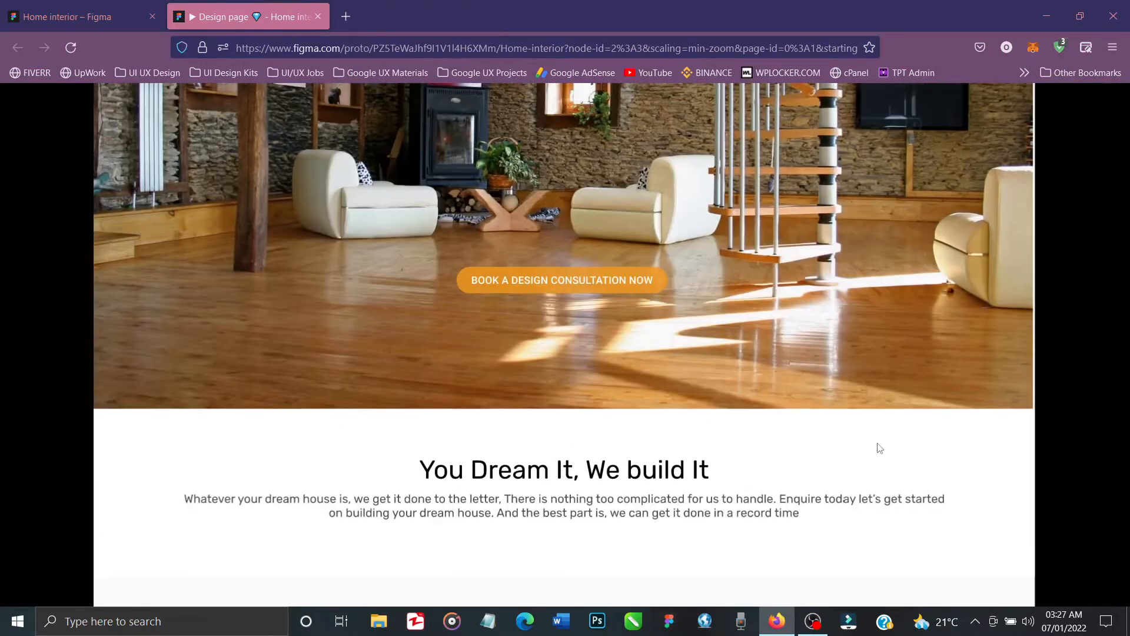
pyautogui.scroll(3)
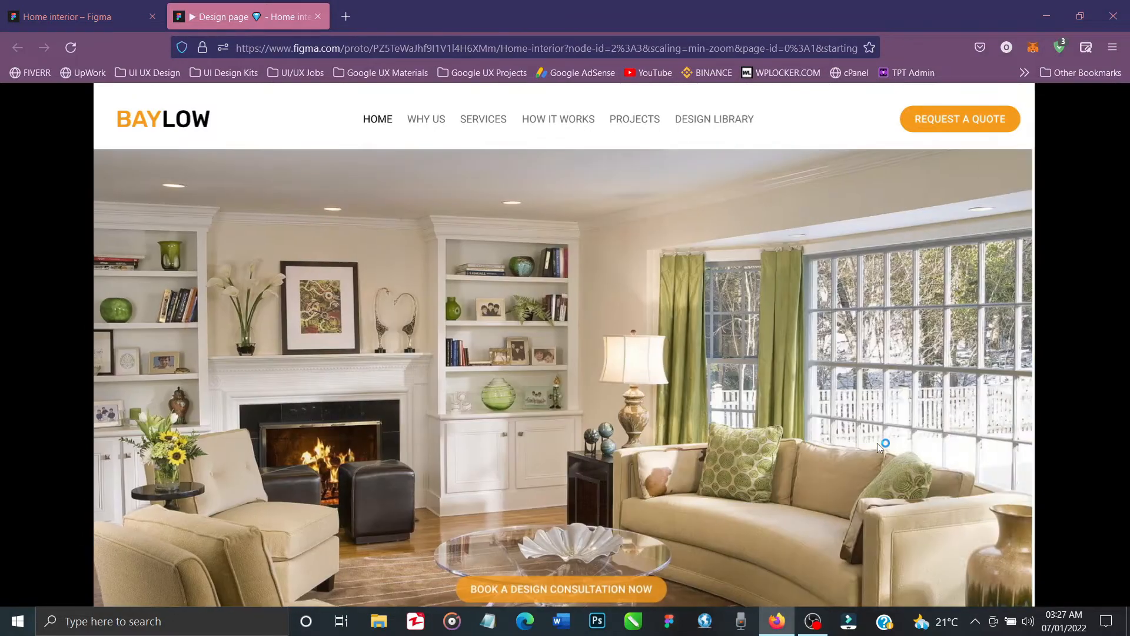
pyautogui.scroll(-3)
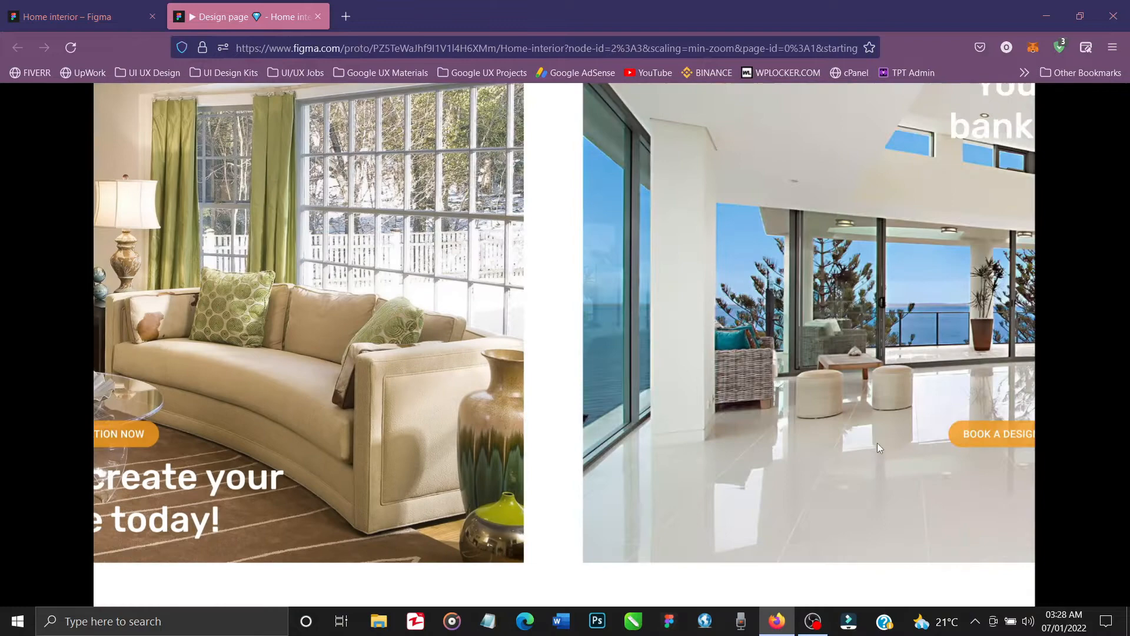
pyautogui.scroll(-3)
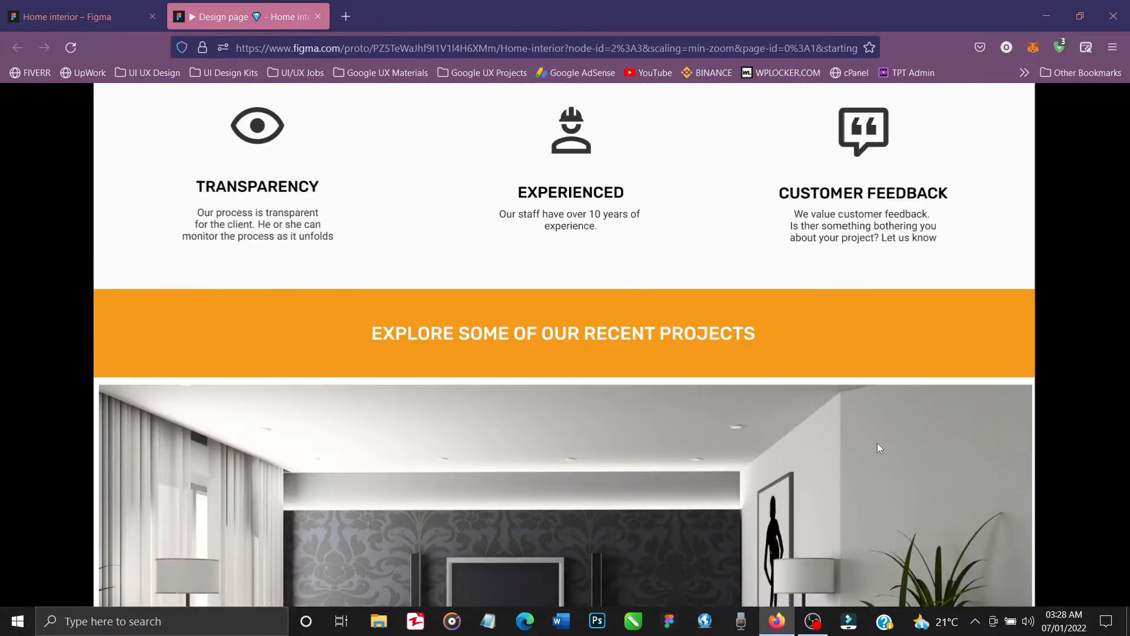
pyautogui.scroll(-3)
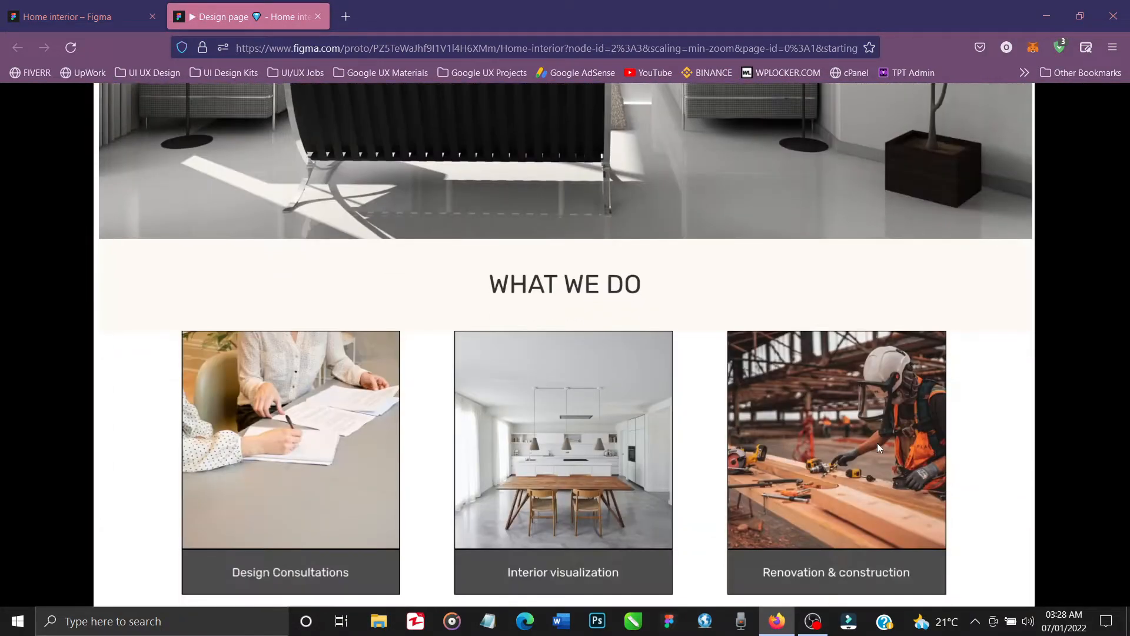
pyautogui.scroll(-3)
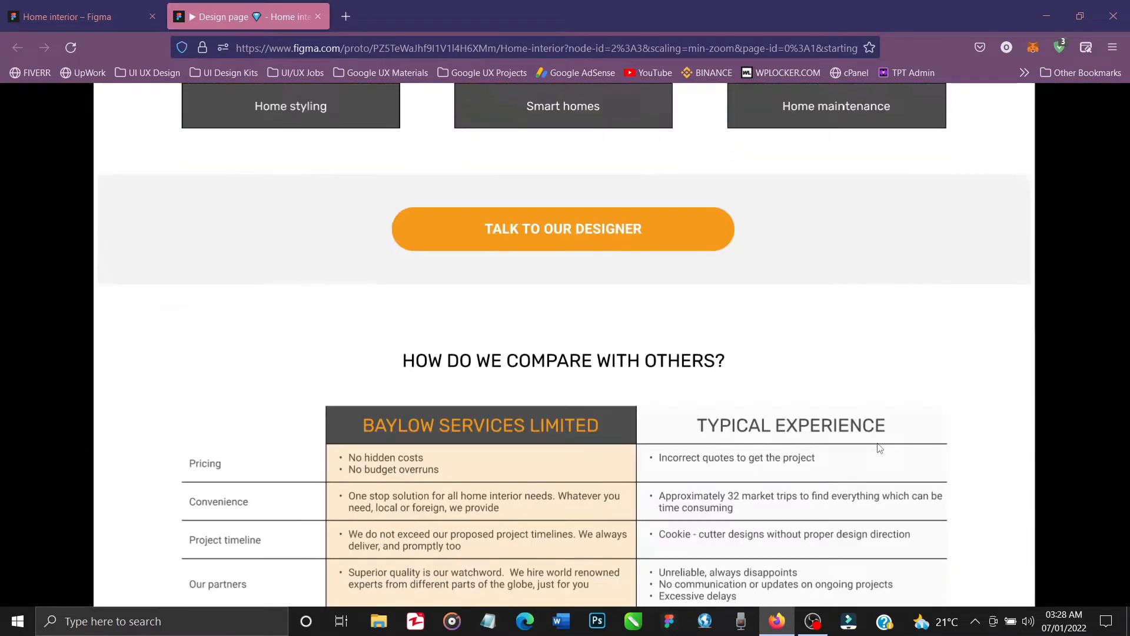
pyautogui.scroll(-3)
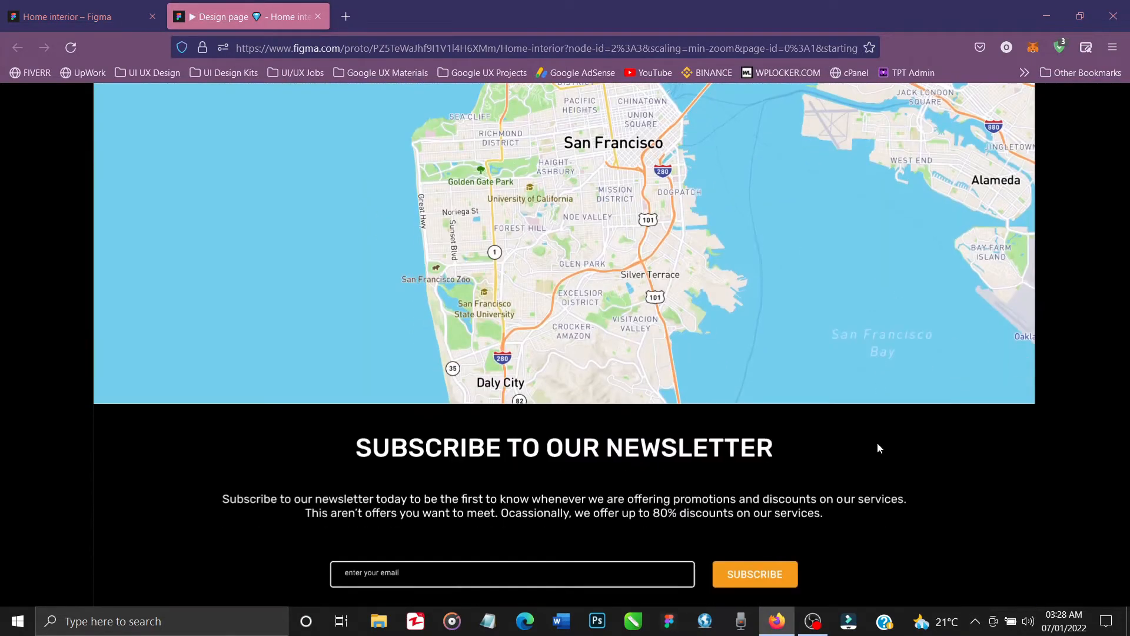
pyautogui.scroll(-3)
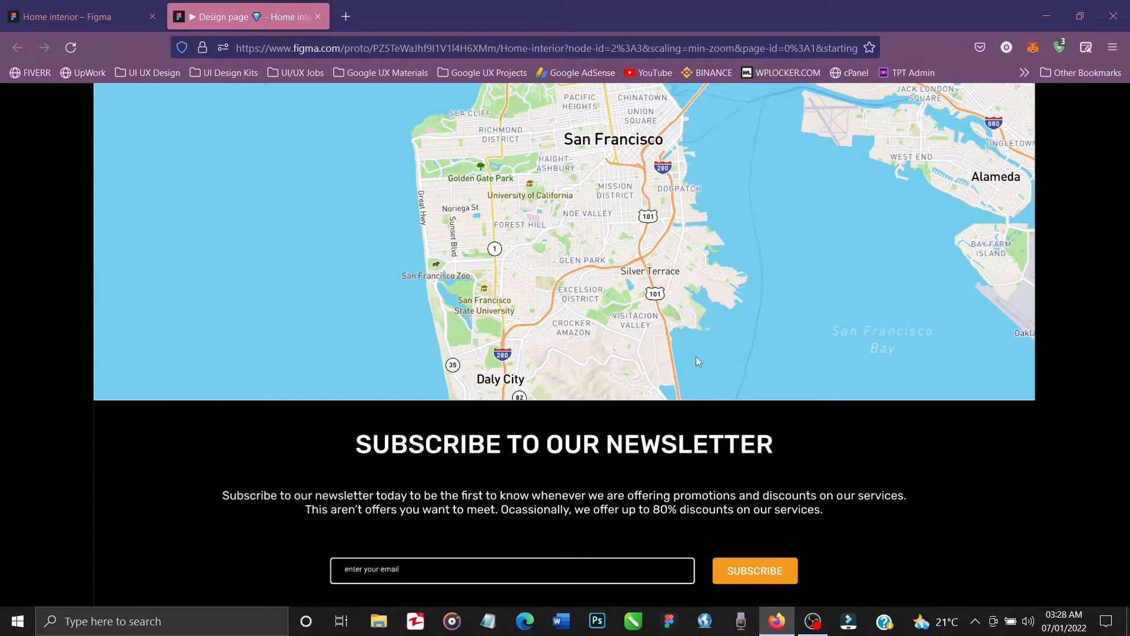
pyautogui.scroll(-3)
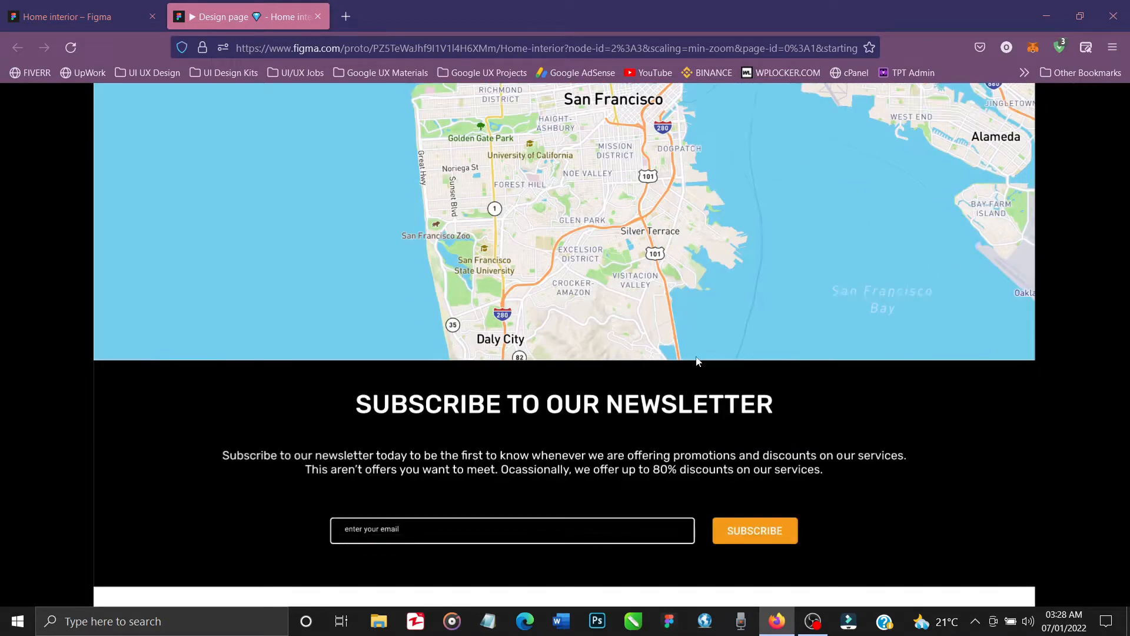
pyautogui.scroll(-3)
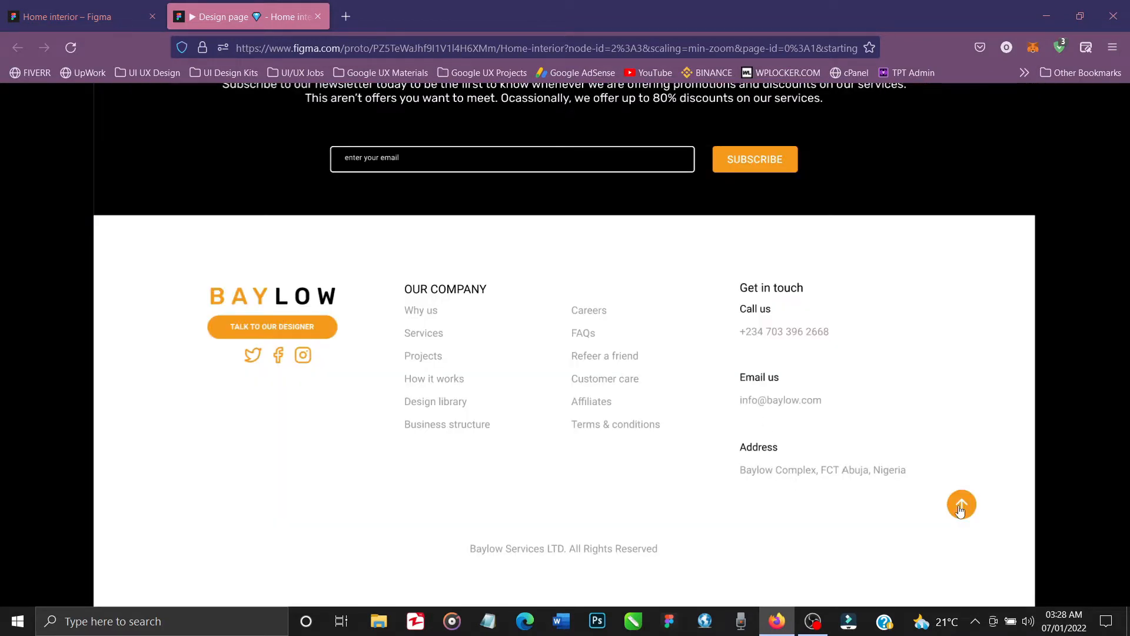
pyautogui.click(961, 504)
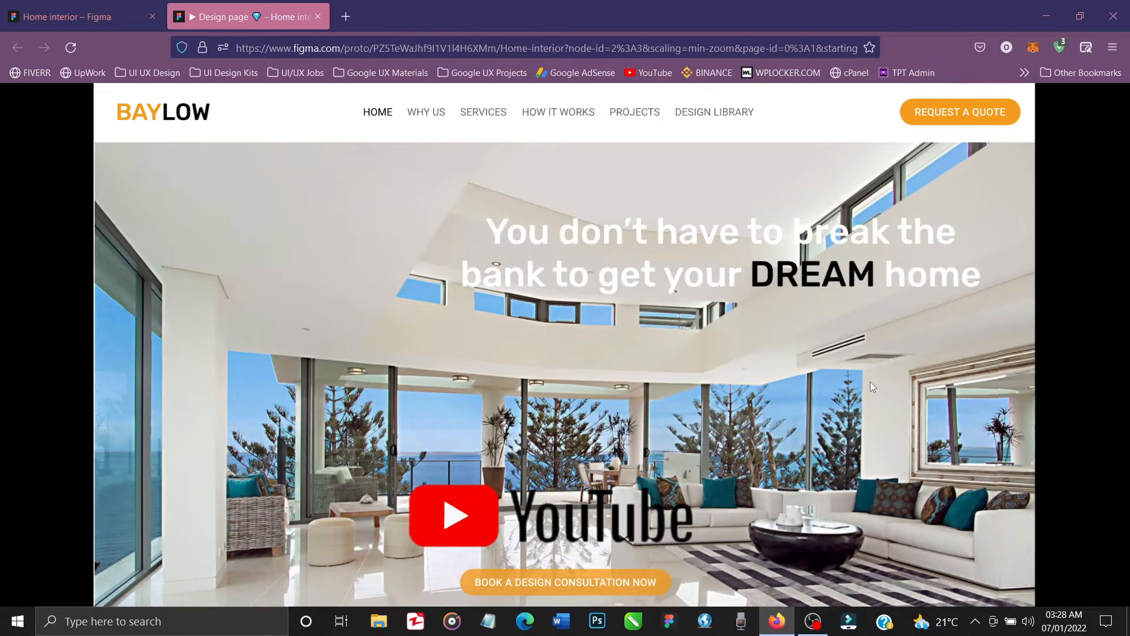
pyautogui.click(70, 16)
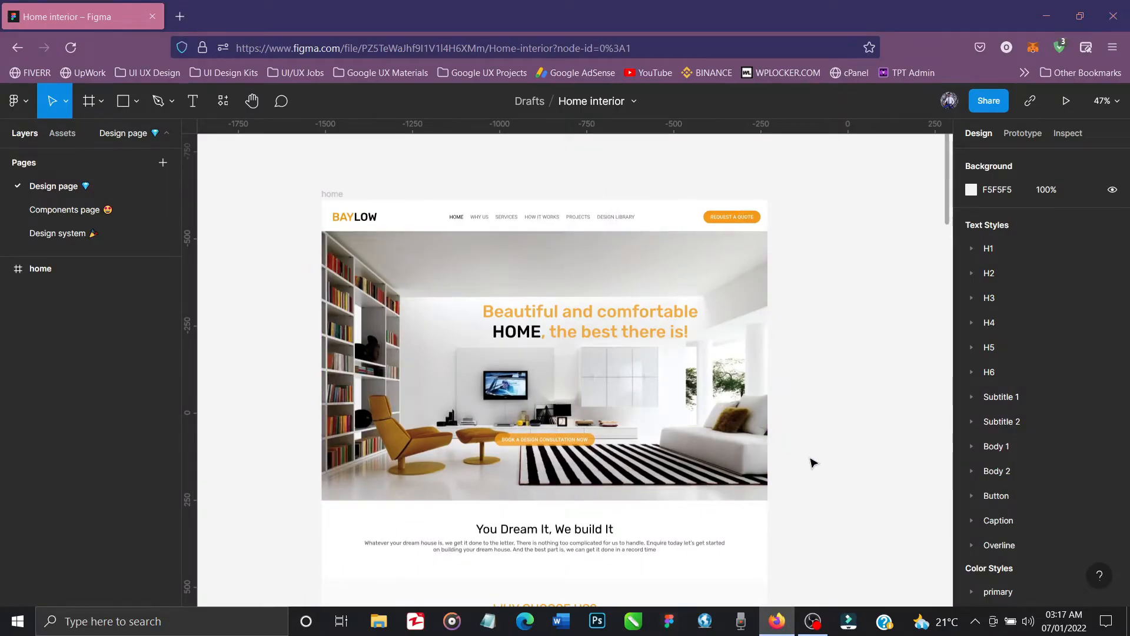
pyautogui.scroll(-3)
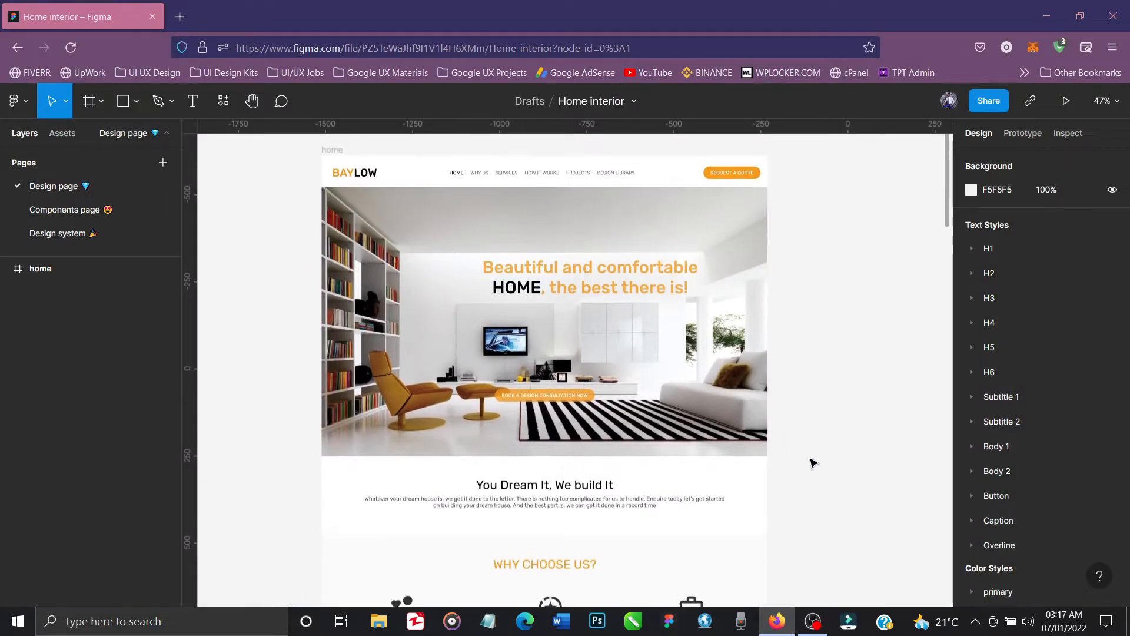
pyautogui.scroll(-3)
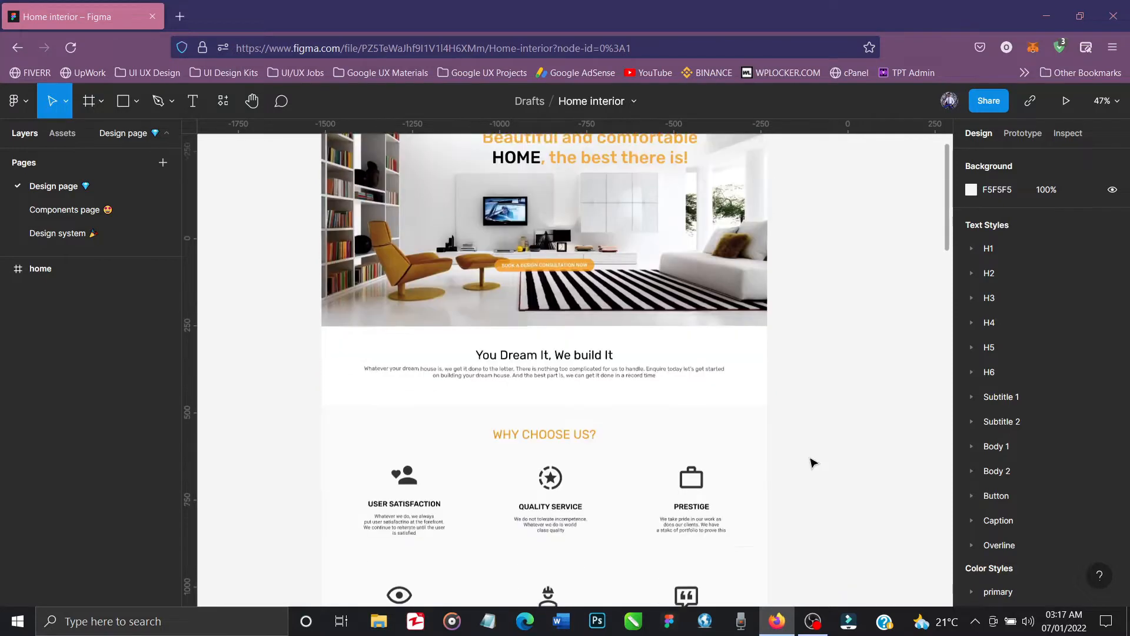
pyautogui.scroll(-3)
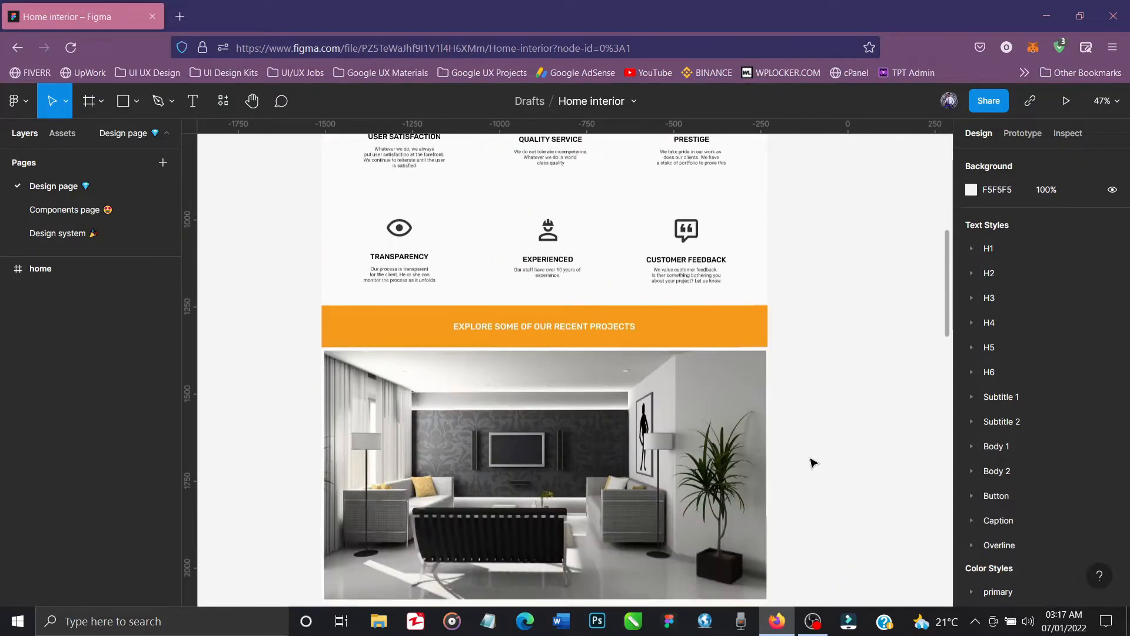
pyautogui.scroll(-3)
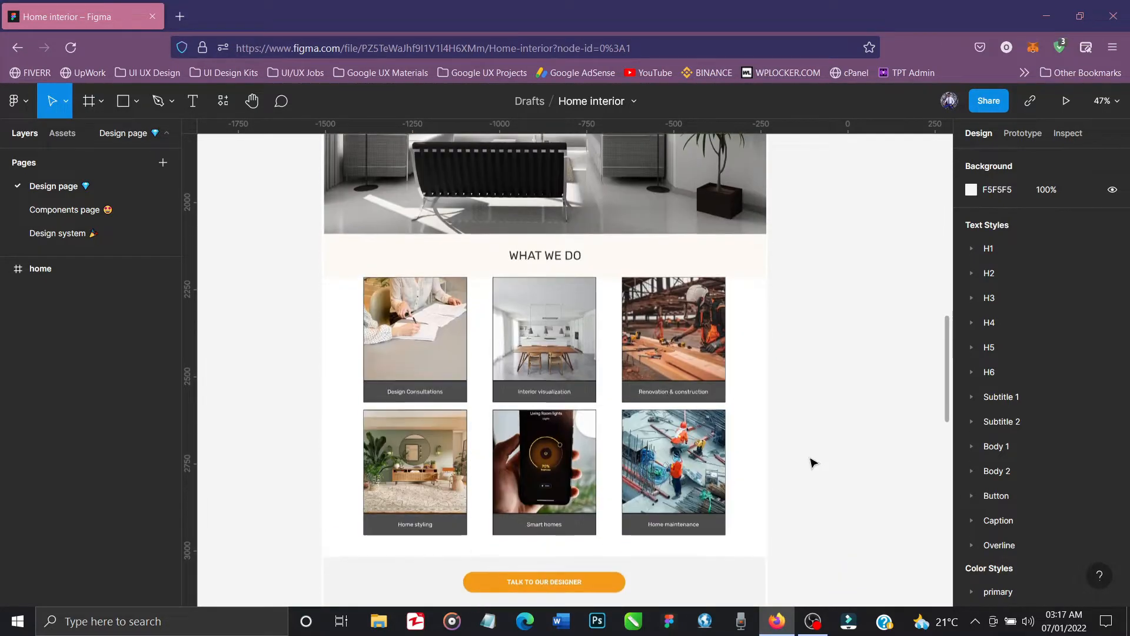
pyautogui.scroll(-3)
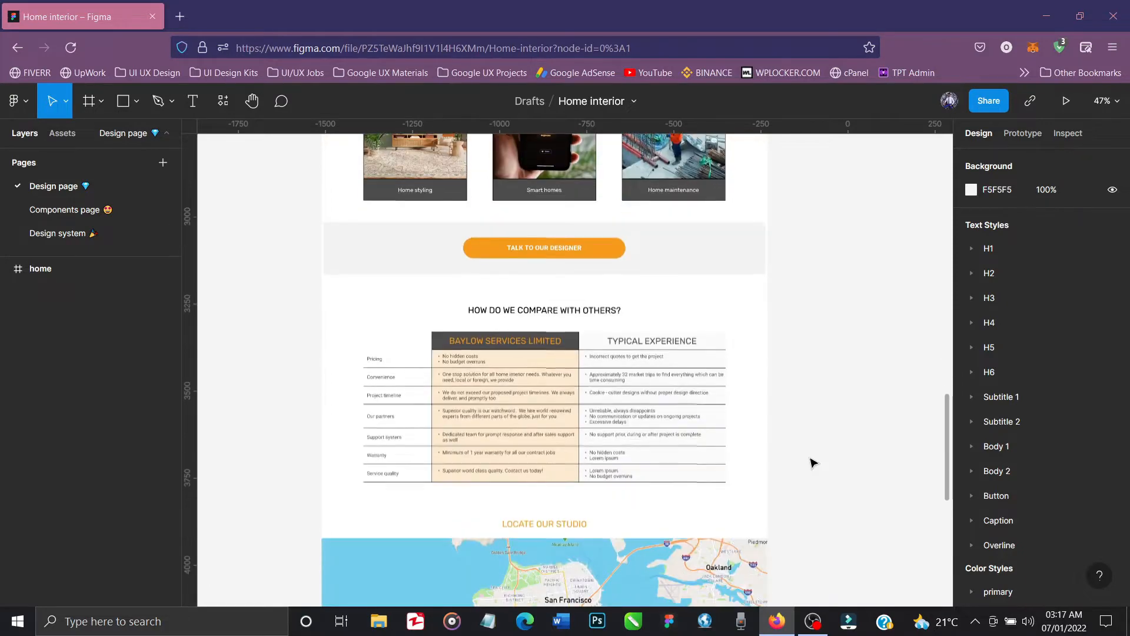
pyautogui.scroll(-3)
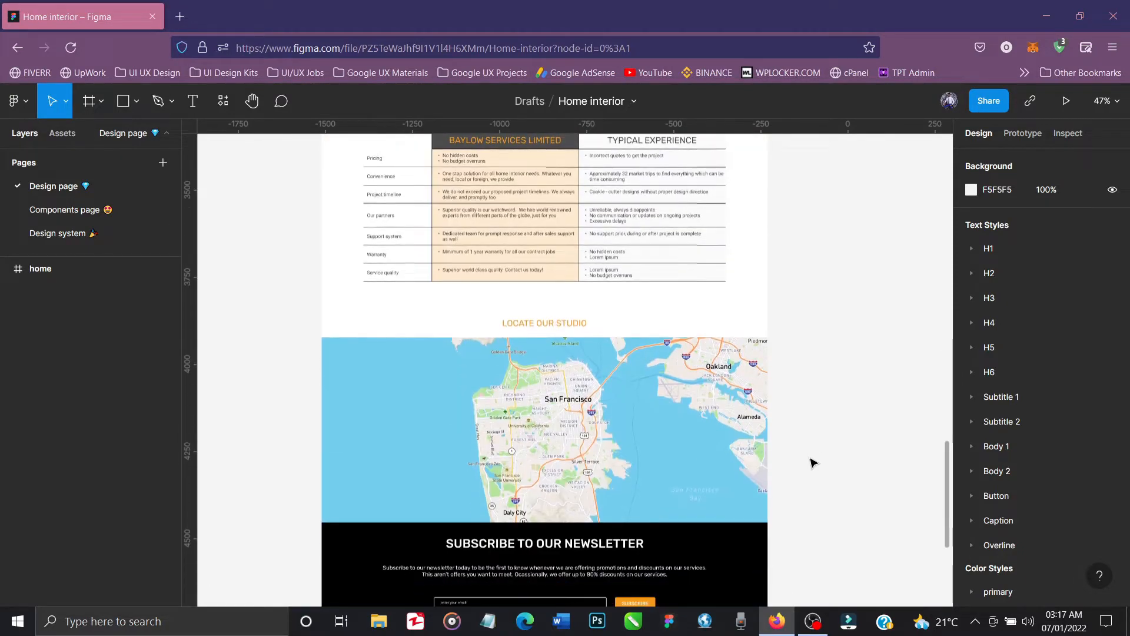
pyautogui.scroll(-3)
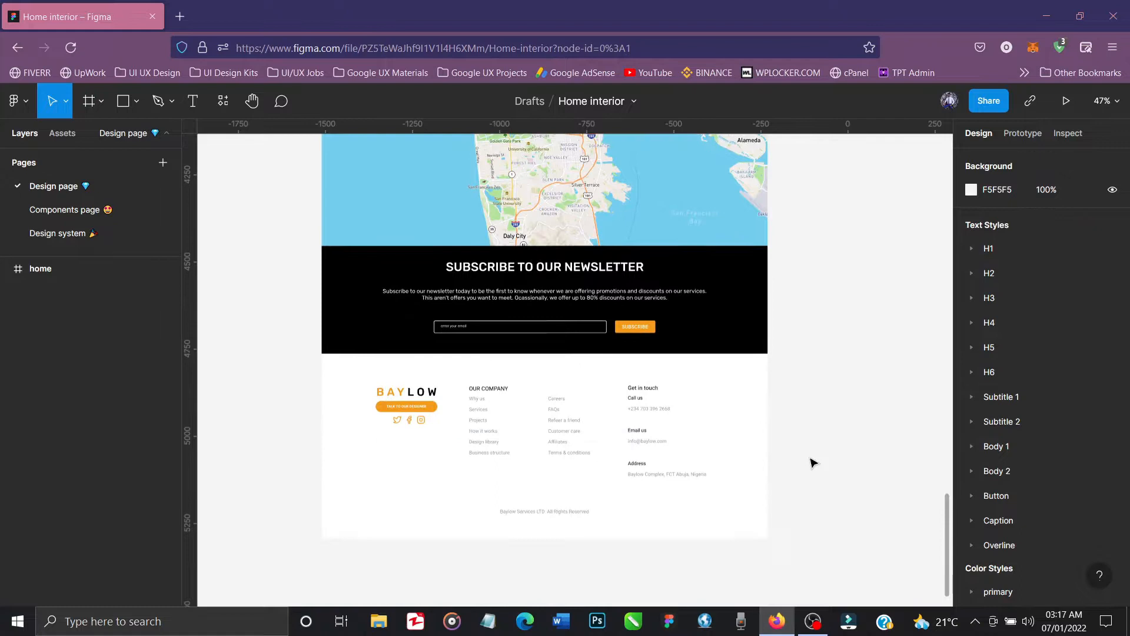
pyautogui.scroll(-3)
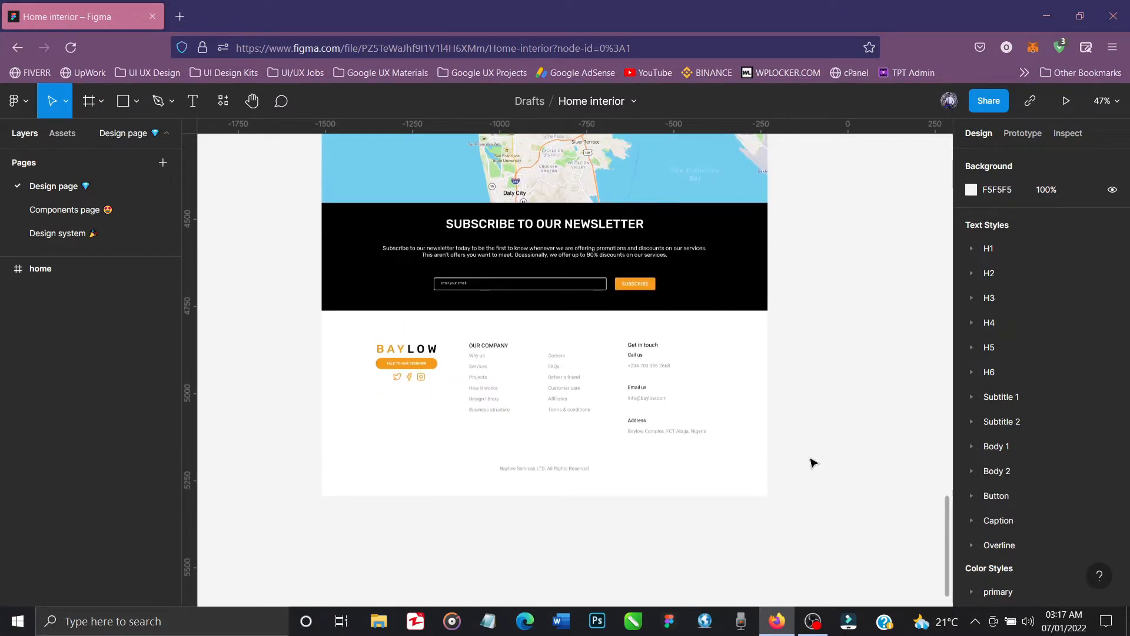
pyautogui.click(633, 442)
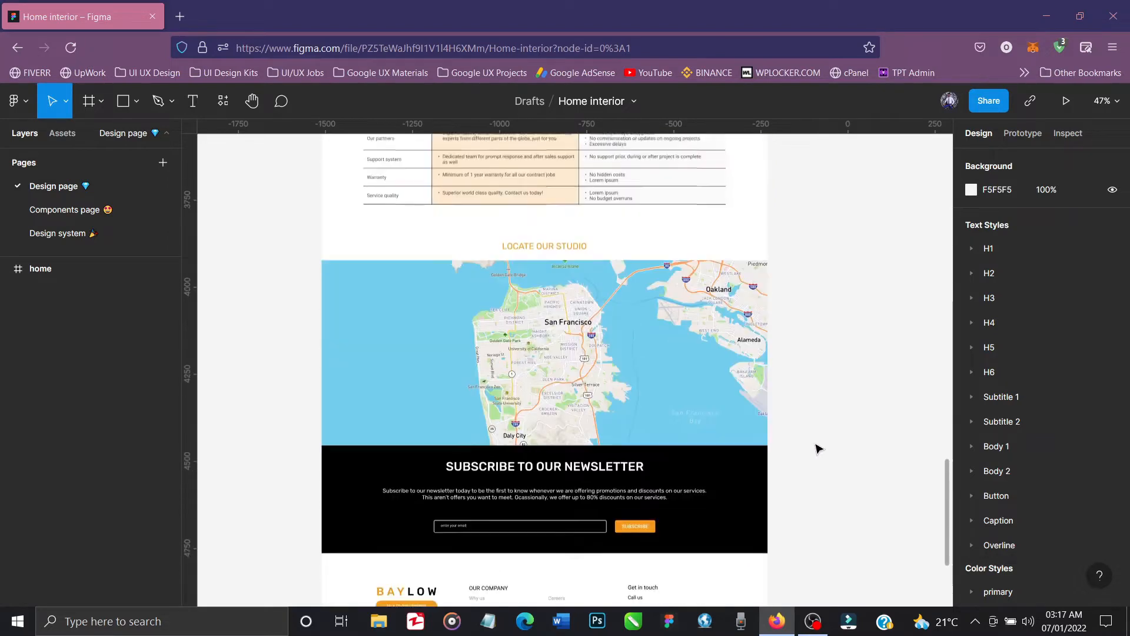
pyautogui.scroll(3)
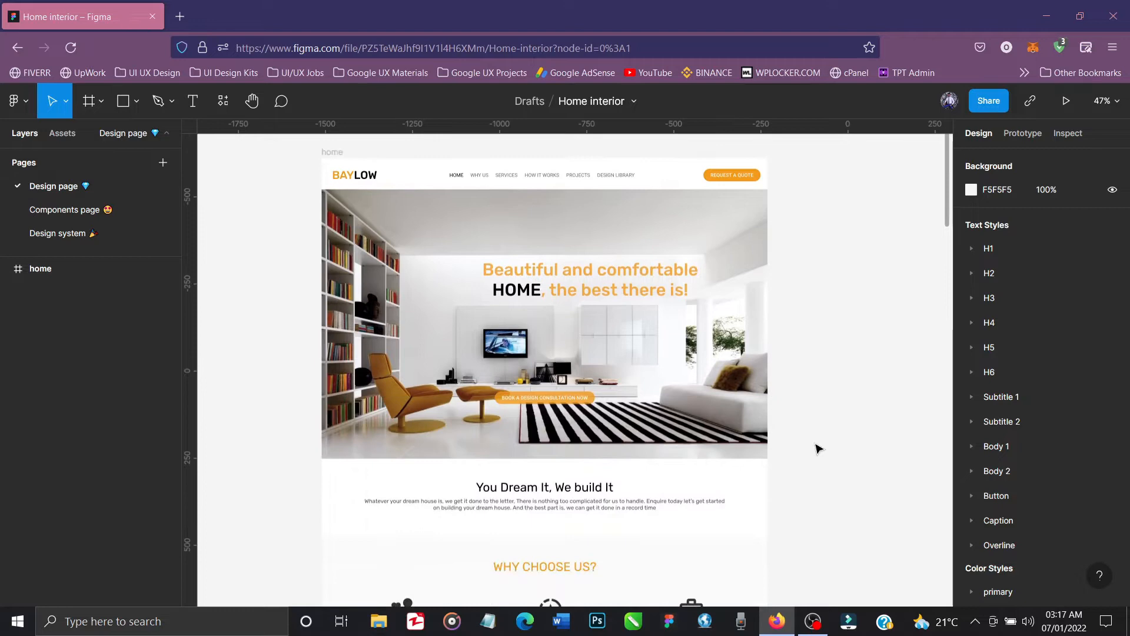
pyautogui.scroll(-3)
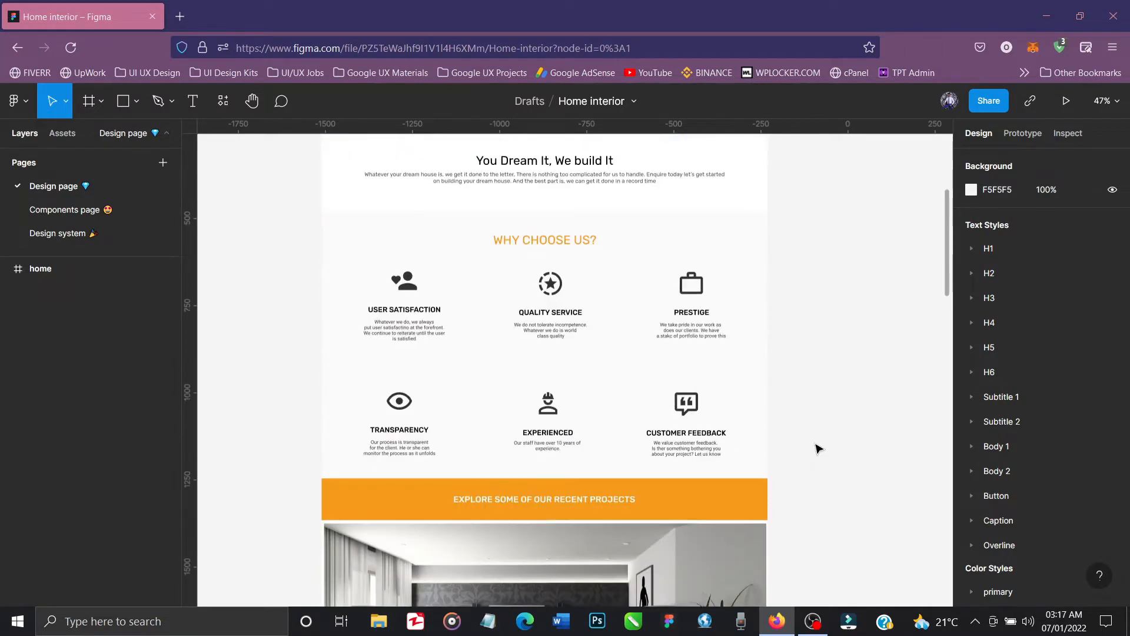
pyautogui.scroll(-3)
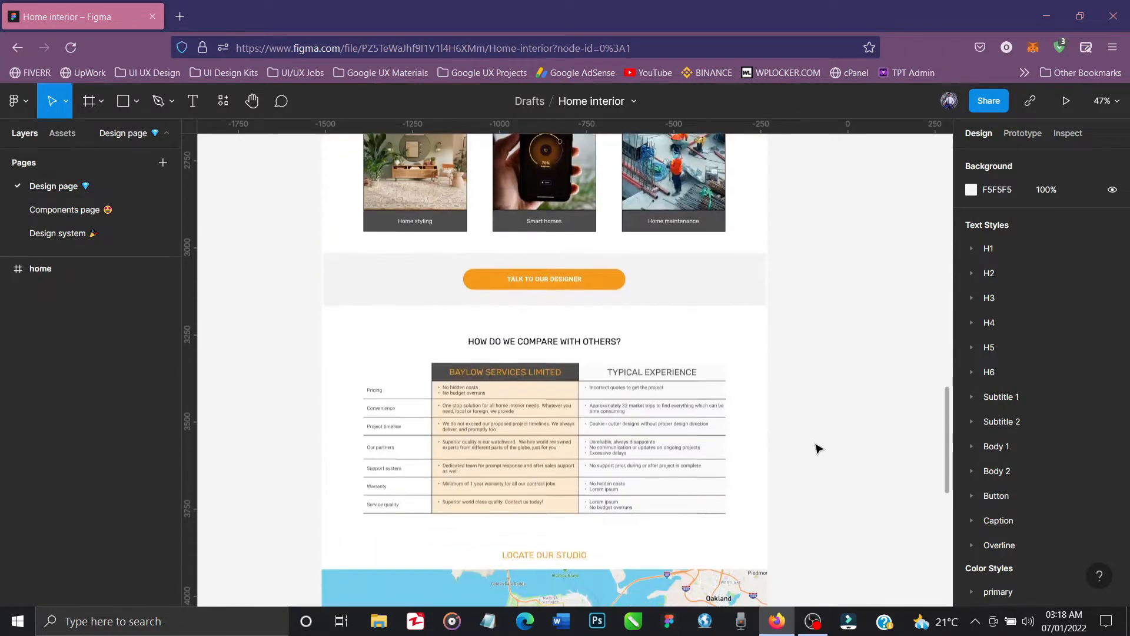
pyautogui.scroll(-3)
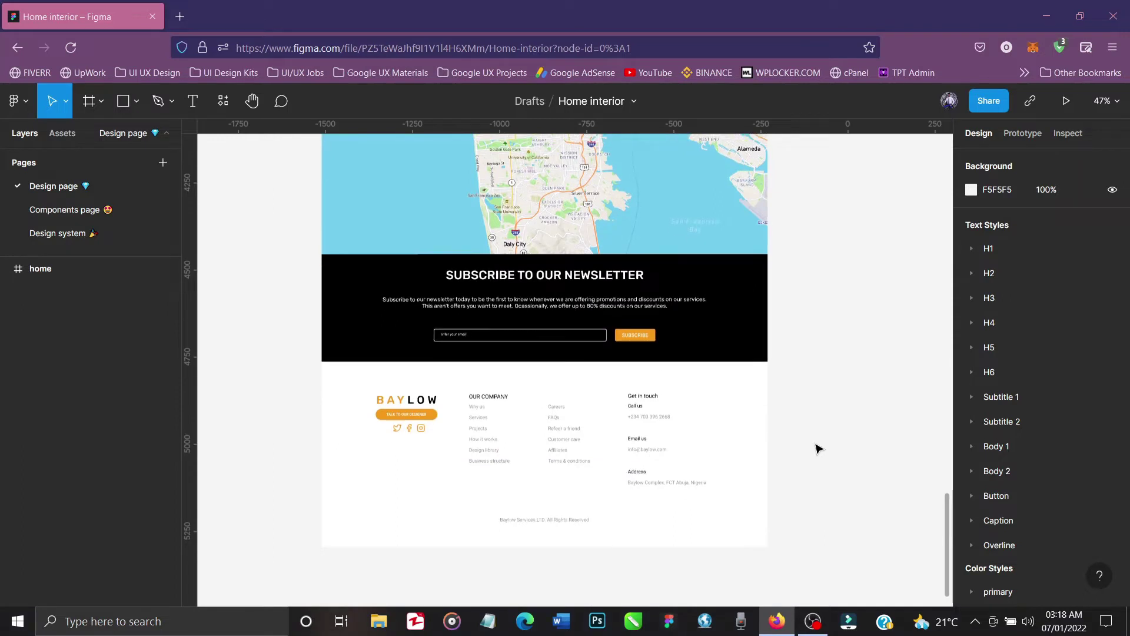
pyautogui.scroll(-3)
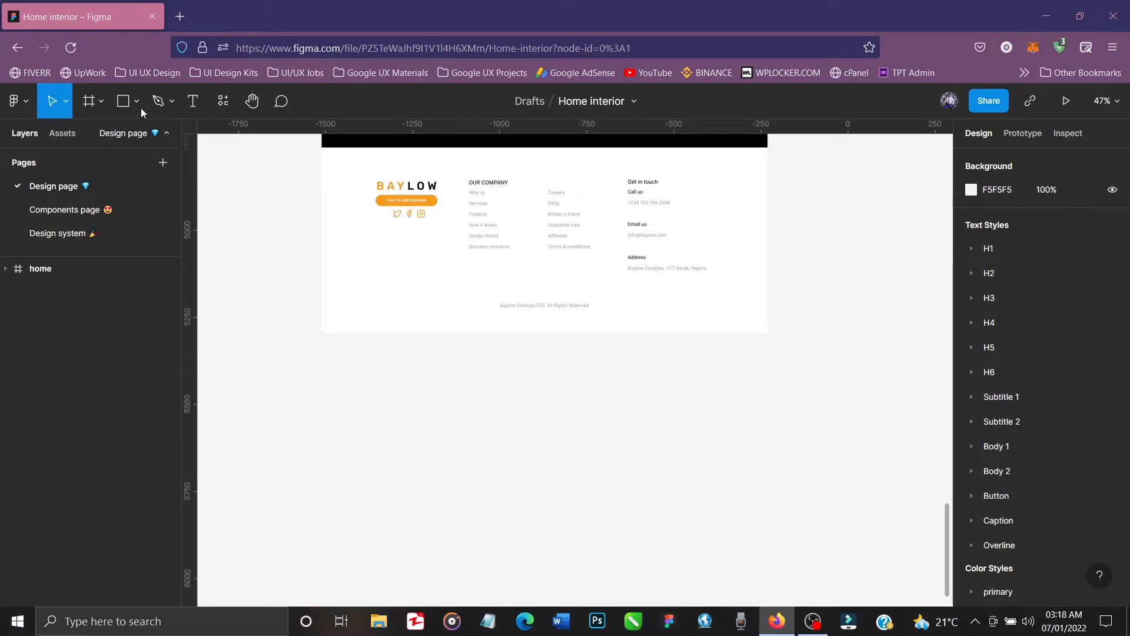
# - Draw a 40×40 ellipse in the footer and fill it with the primary/active orange colour style
pyautogui.click(138, 101)
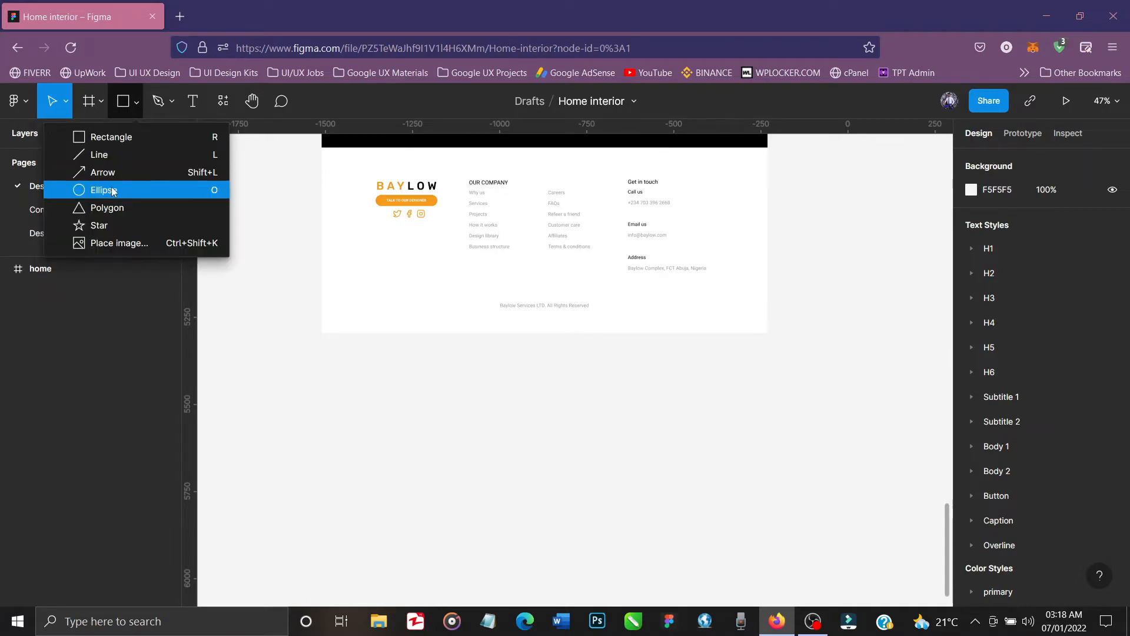
pyautogui.click(102, 190)
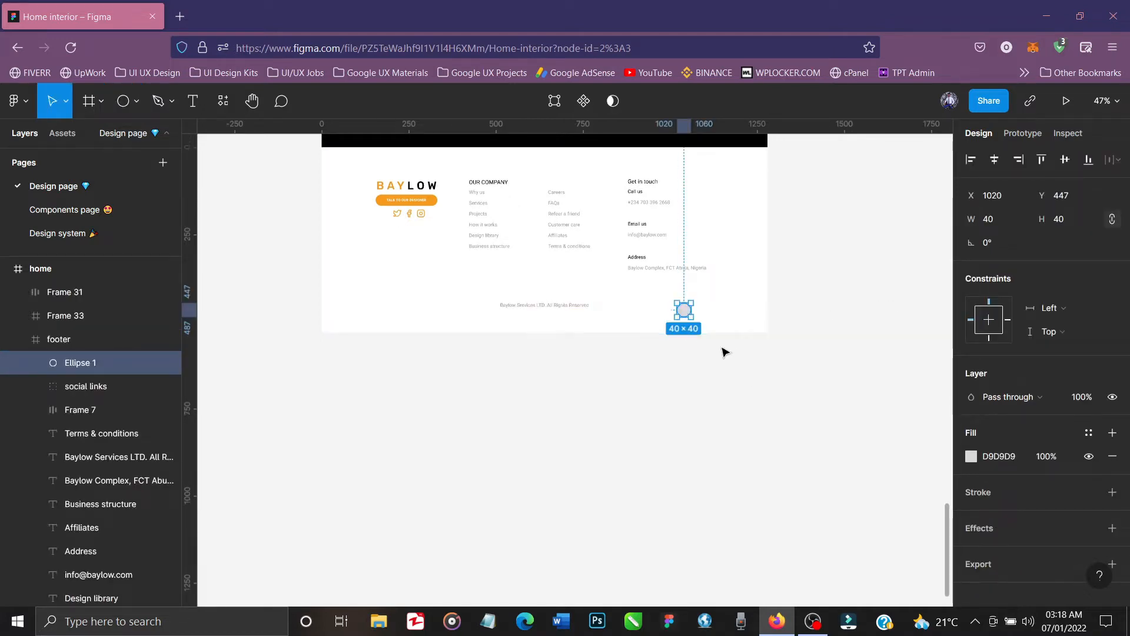
pyautogui.moveTo(914, 430)
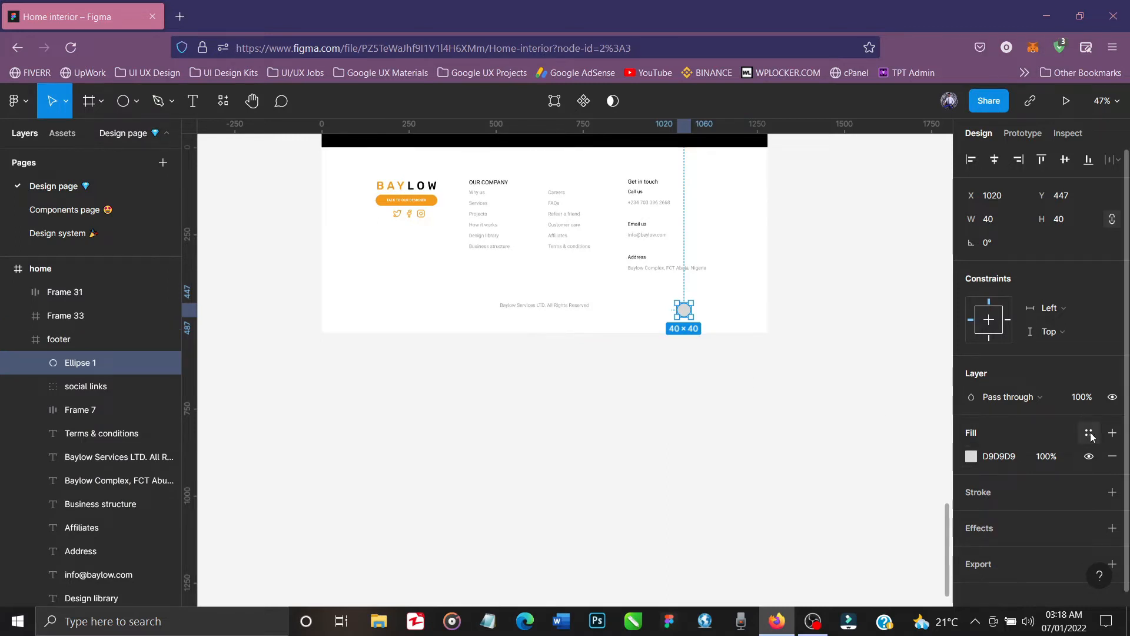
pyautogui.click(1089, 433)
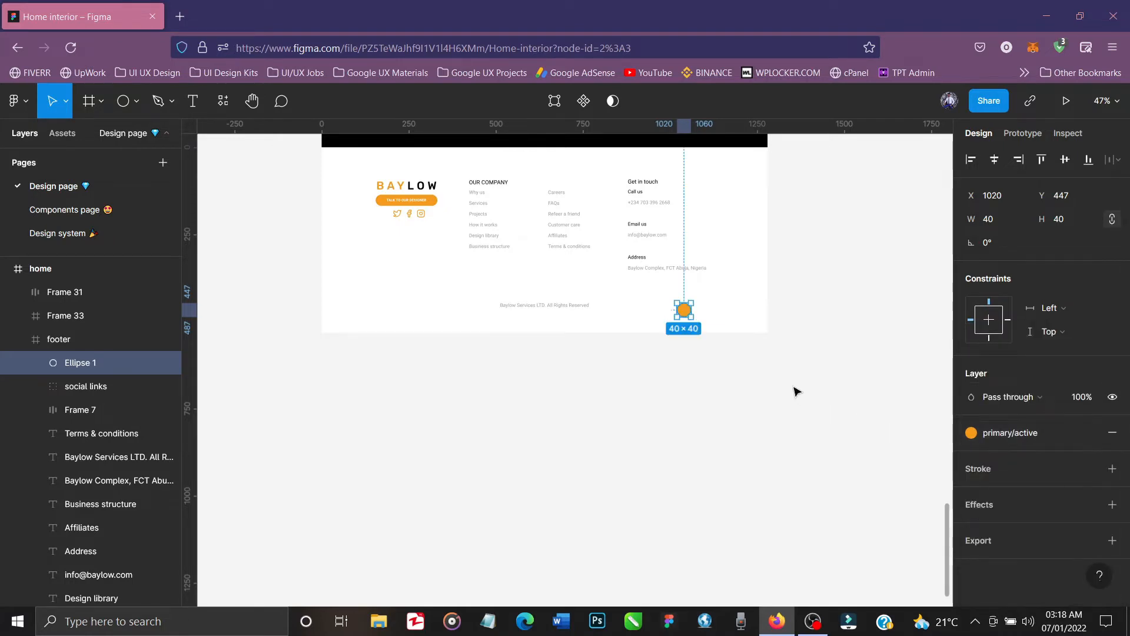
# - Move the orange circle right along the copyright line toward the footer's right edge
pyautogui.moveTo(683, 309); pyautogui.dragTo(683, 306)
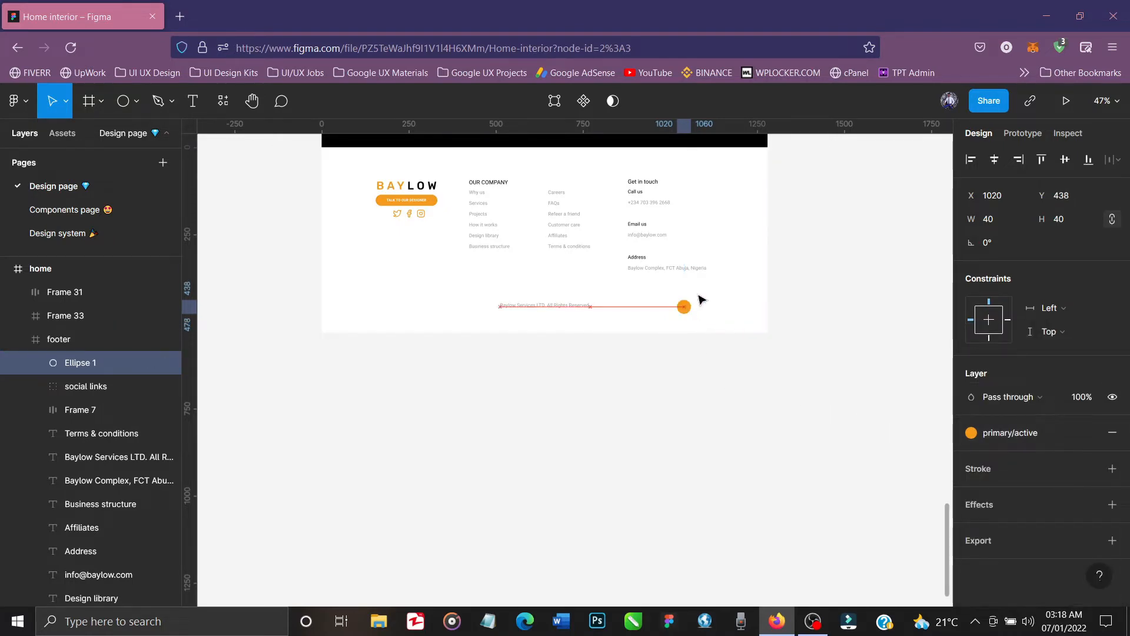
pyautogui.moveTo(683, 306); pyautogui.dragTo(733, 296)
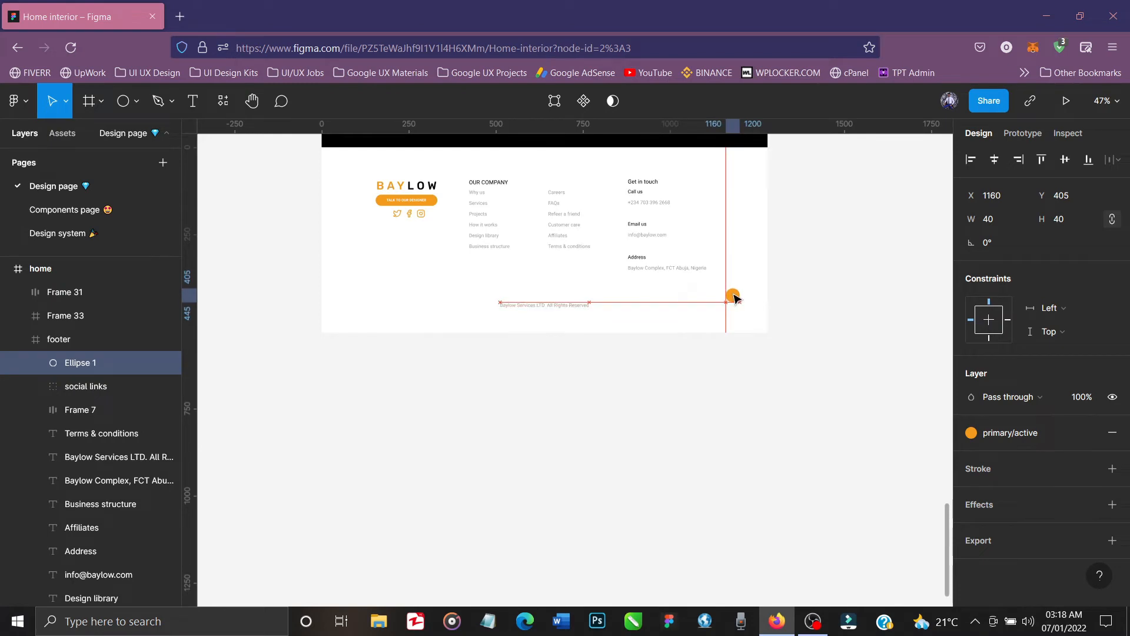
pyautogui.moveTo(732, 296); pyautogui.dragTo(726, 296)
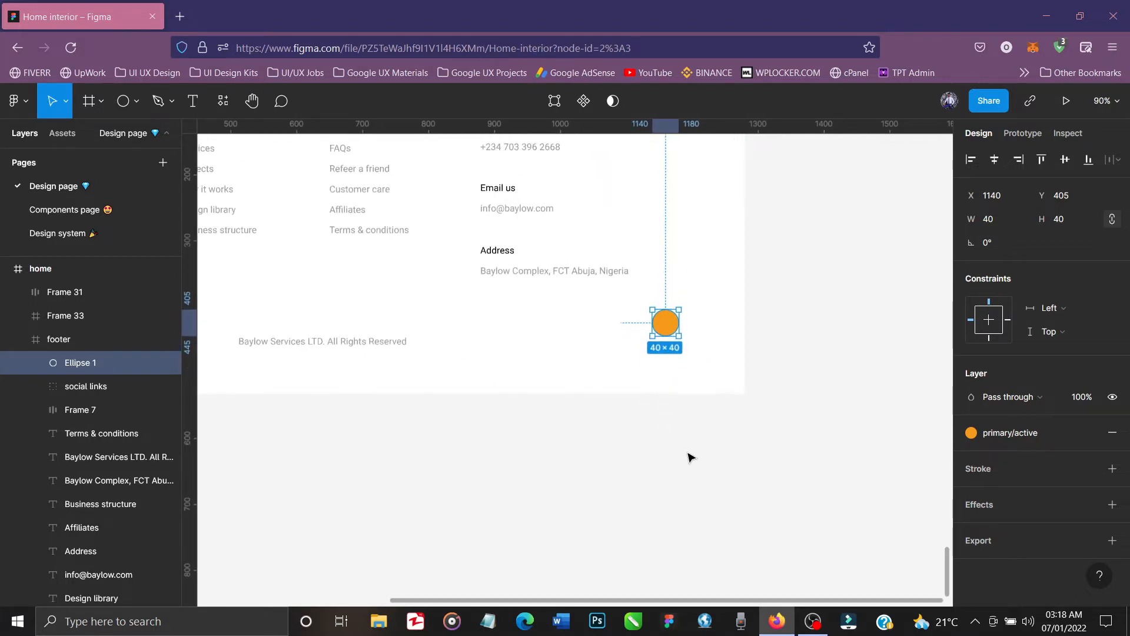
# - Insert an arrow-up icon from the installed icon plugin and move its layer into the home frame
pyautogui.click(691, 458)
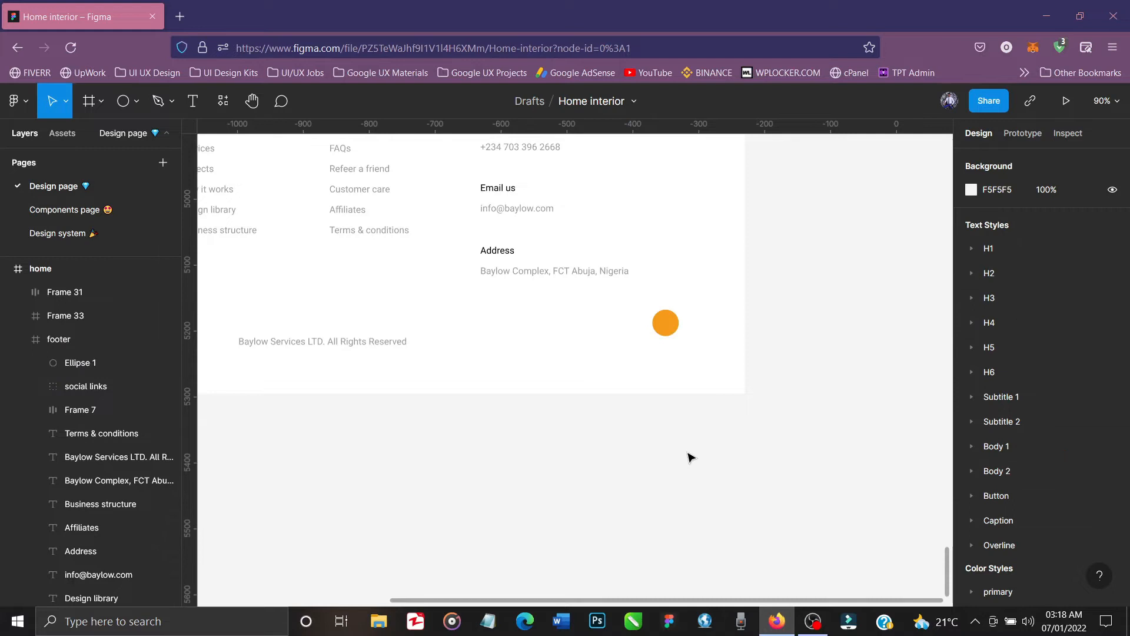
pyautogui.click(101, 101)
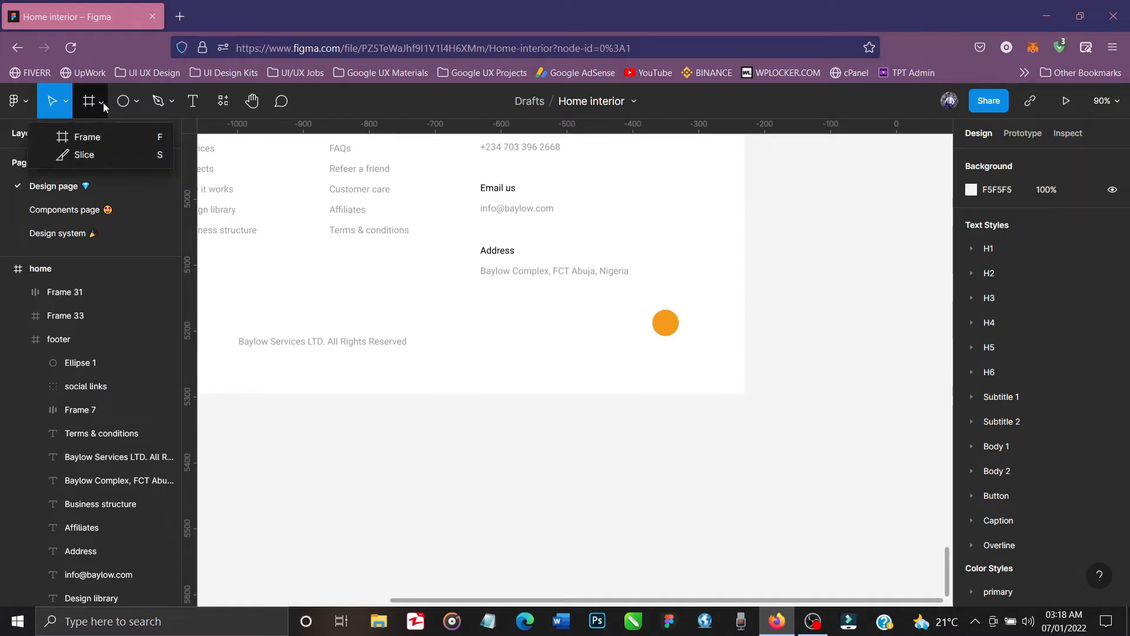
pyautogui.click(139, 101)
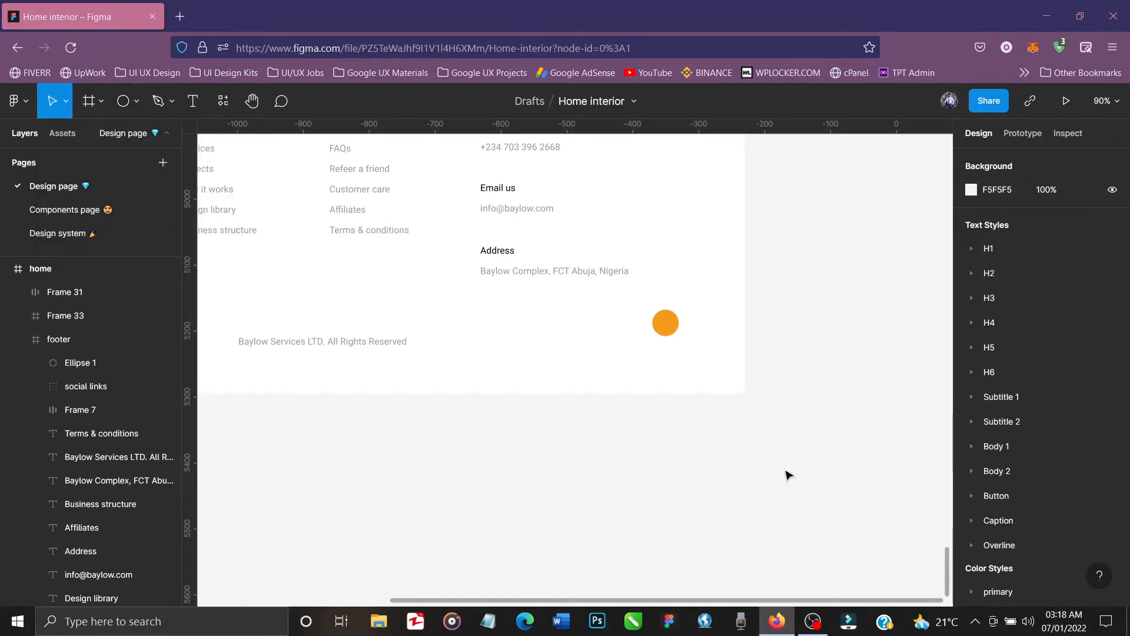
pyautogui.rightClick(789, 474)
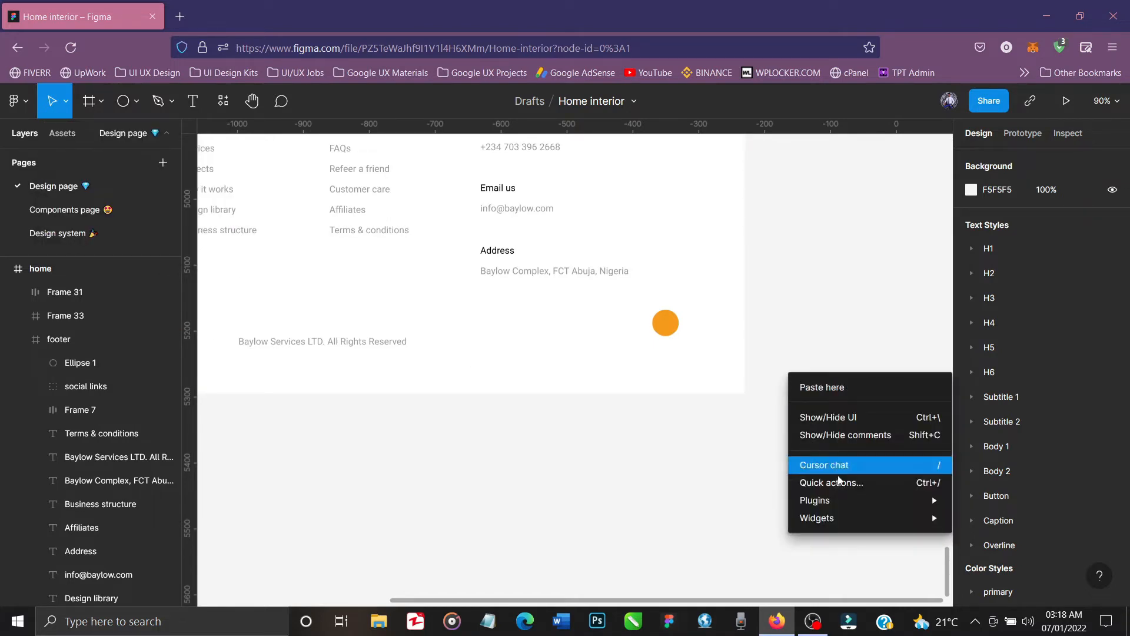
pyautogui.moveTo(815, 499)
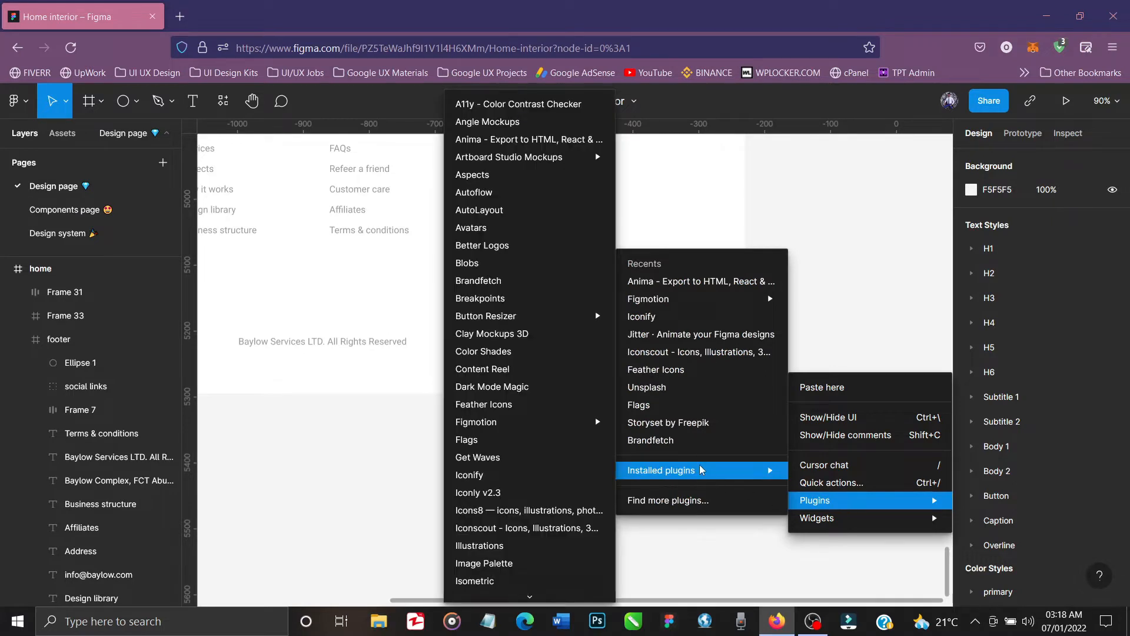
pyautogui.moveTo(492, 386)
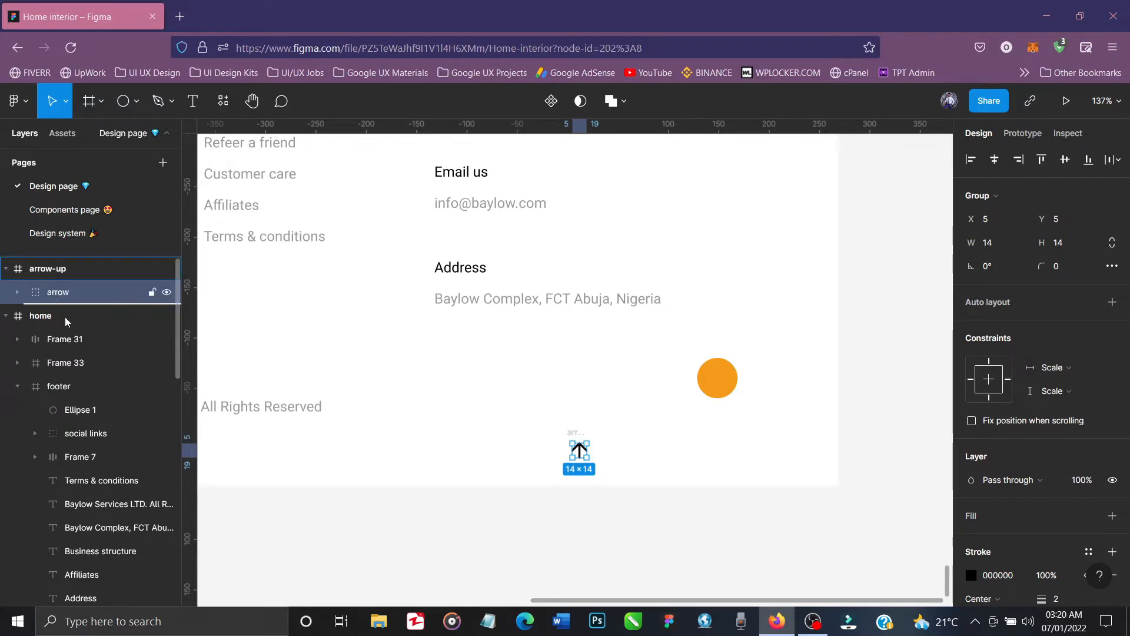
pyautogui.click(47, 268)
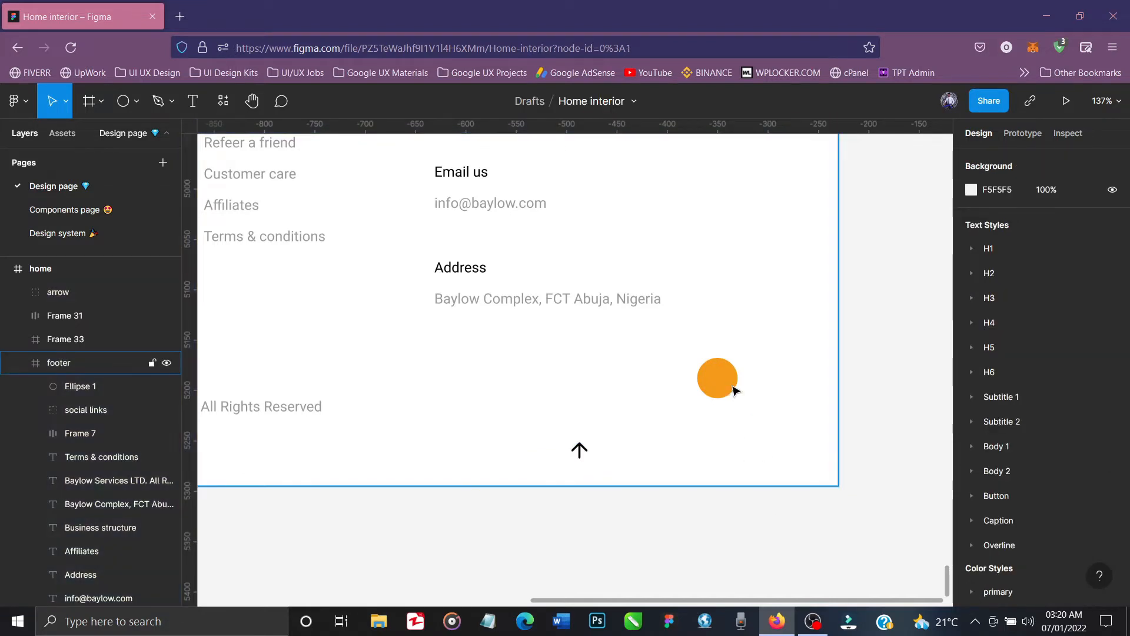
# - Centre the arrow on Ellipse 1 both ways, set its stroke to FFFFFF and group them into a 40×40 group
pyautogui.click(717, 378)
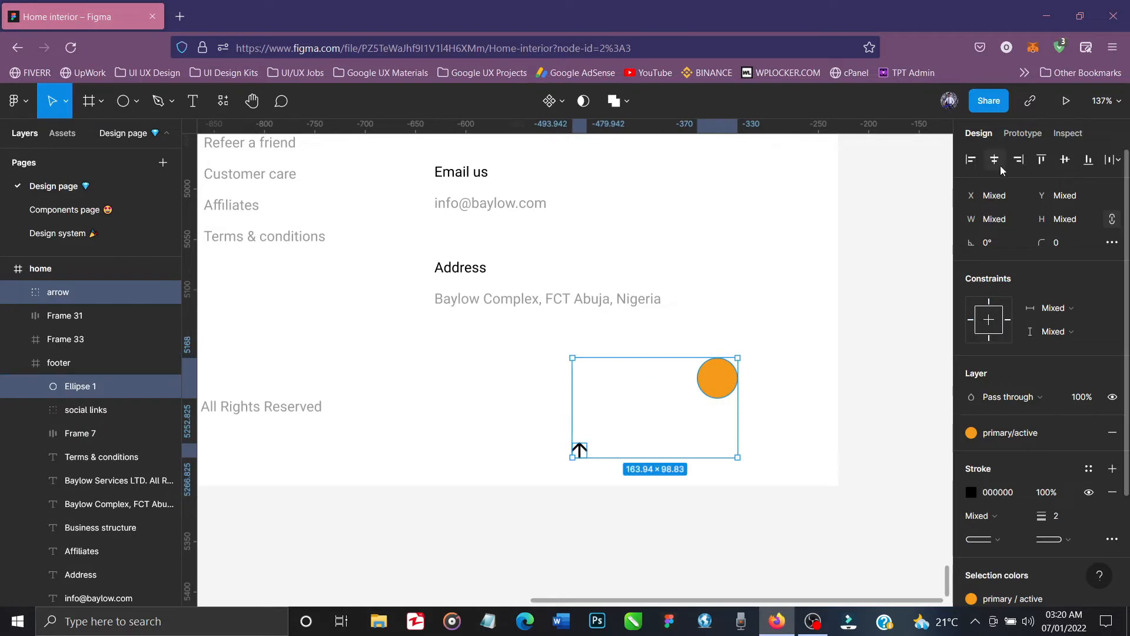
pyautogui.click(1064, 160)
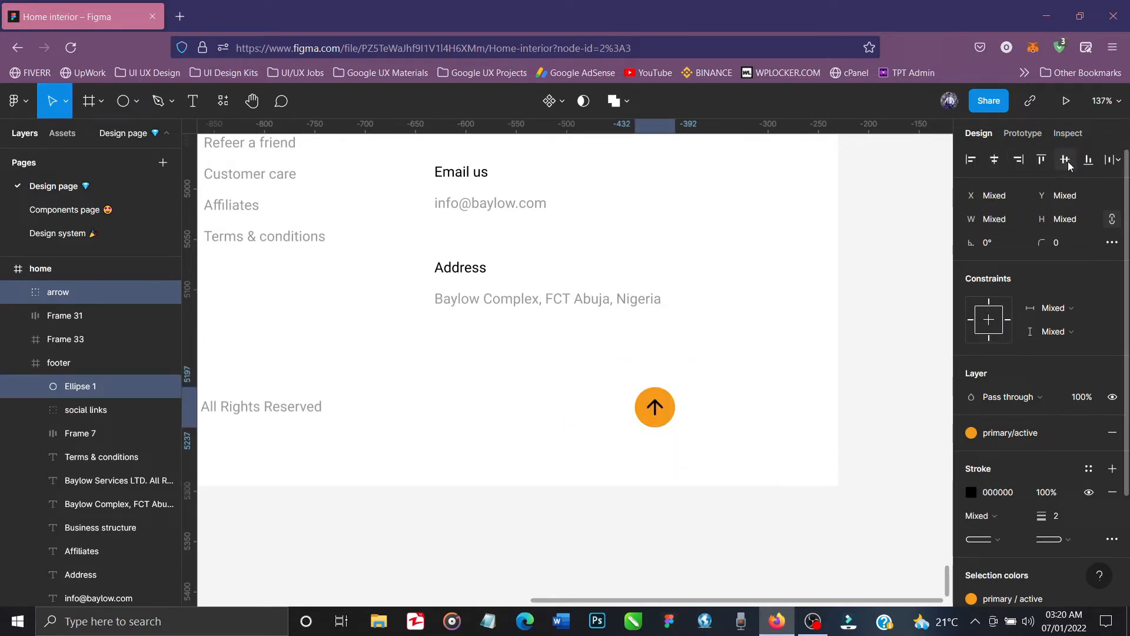
pyautogui.click(80, 304)
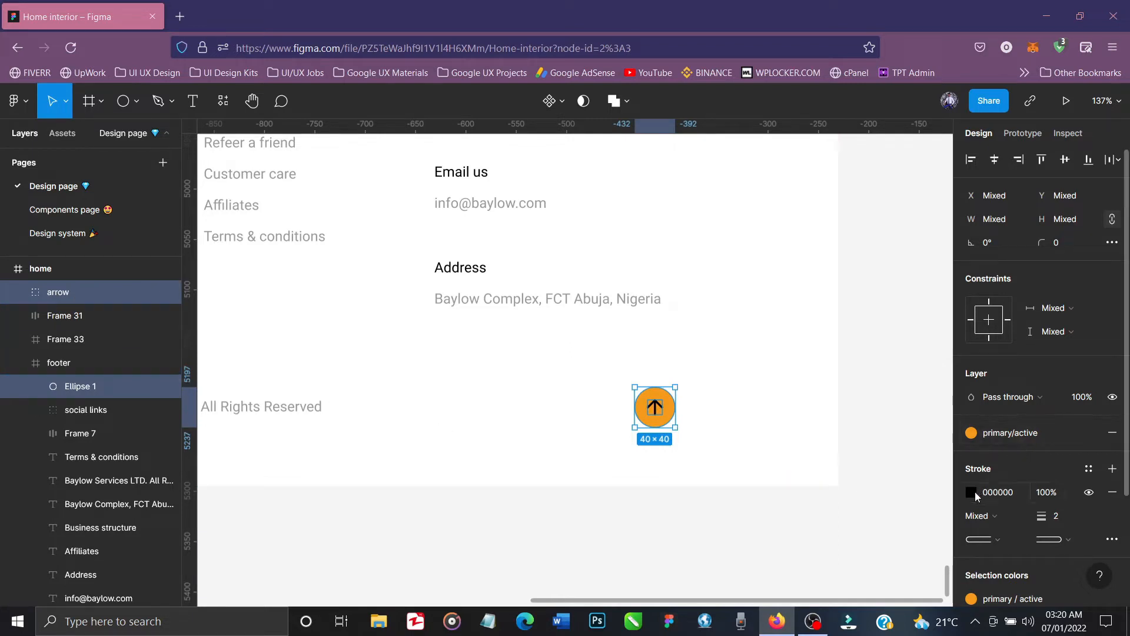
pyautogui.click(972, 492)
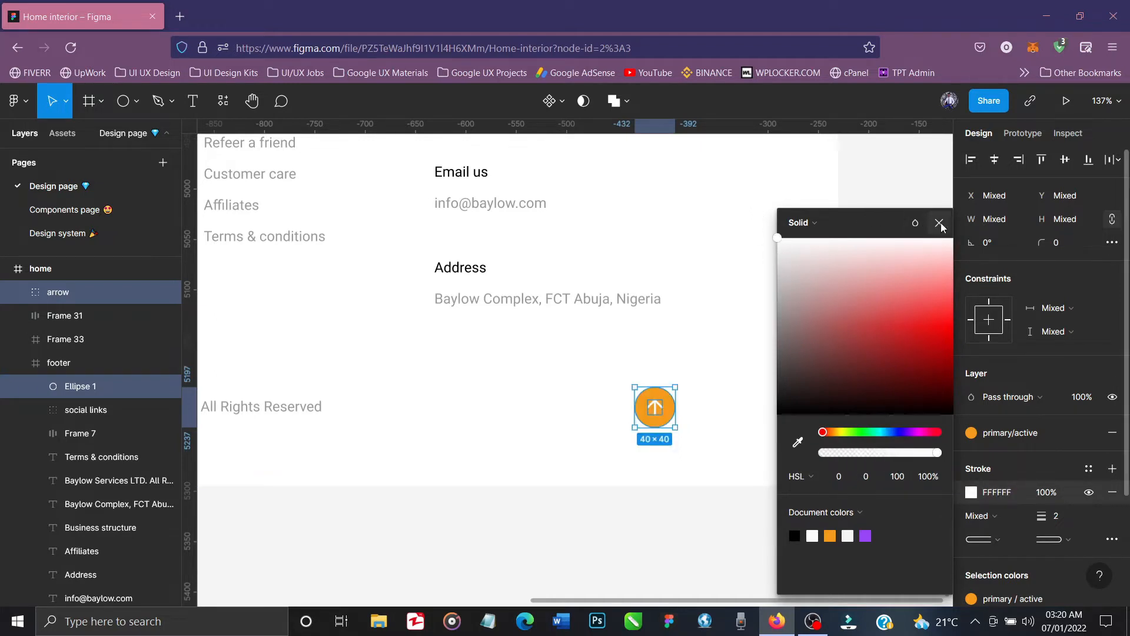
pyautogui.click(939, 222)
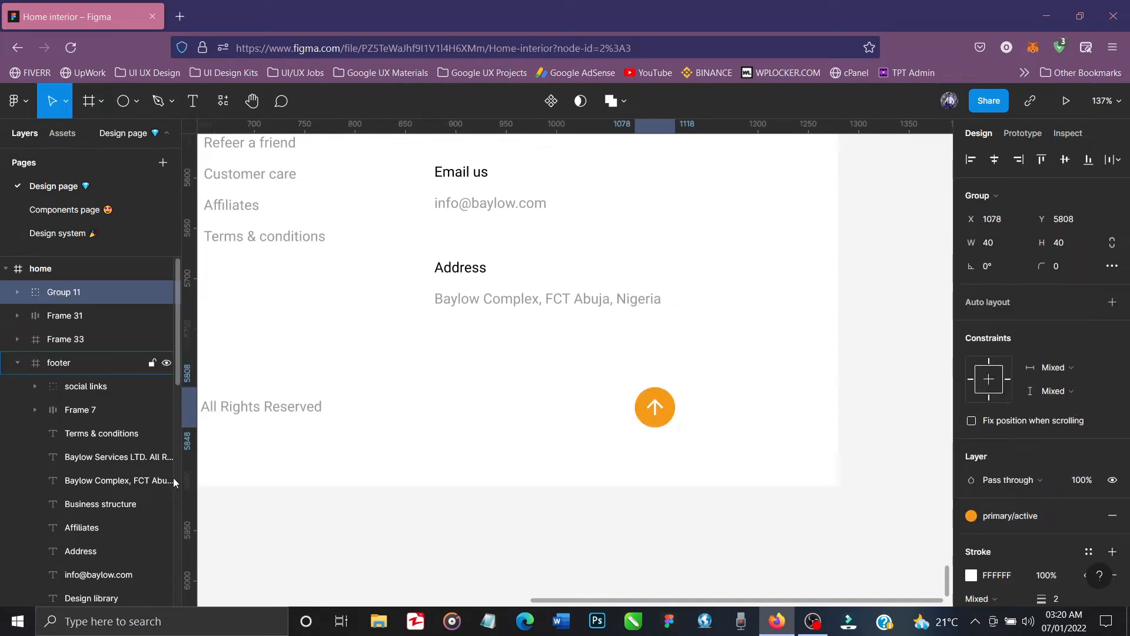
# - Rename Group 11 to 'scroll to tup' and drag it into the footer near its right side
pyautogui.doubleClick(63, 292)
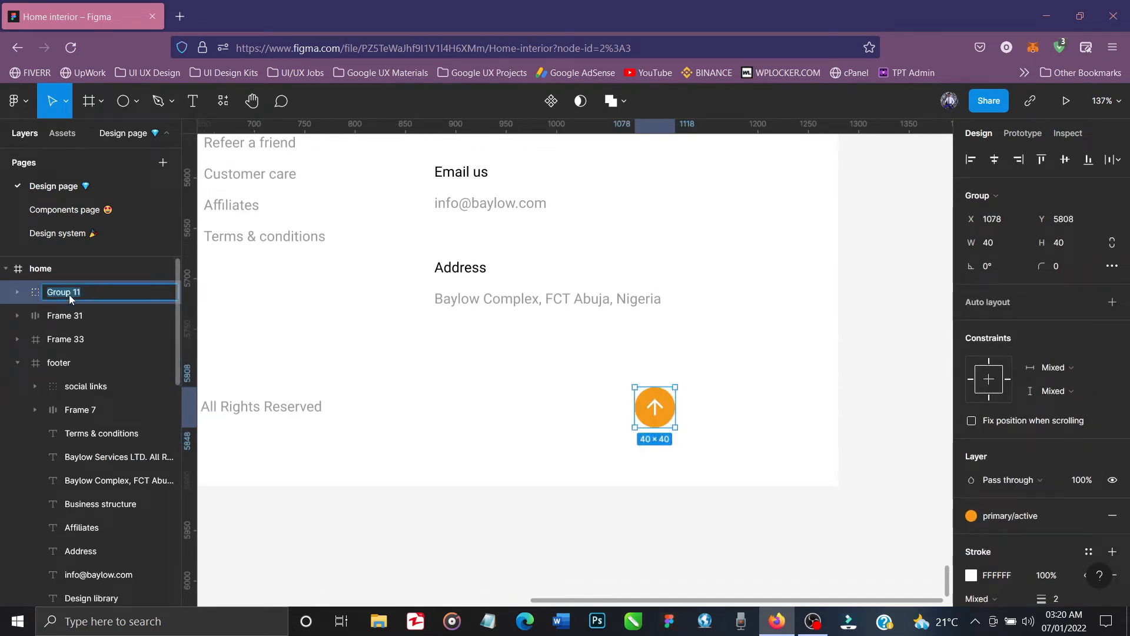
pyautogui.write('scroll to t')
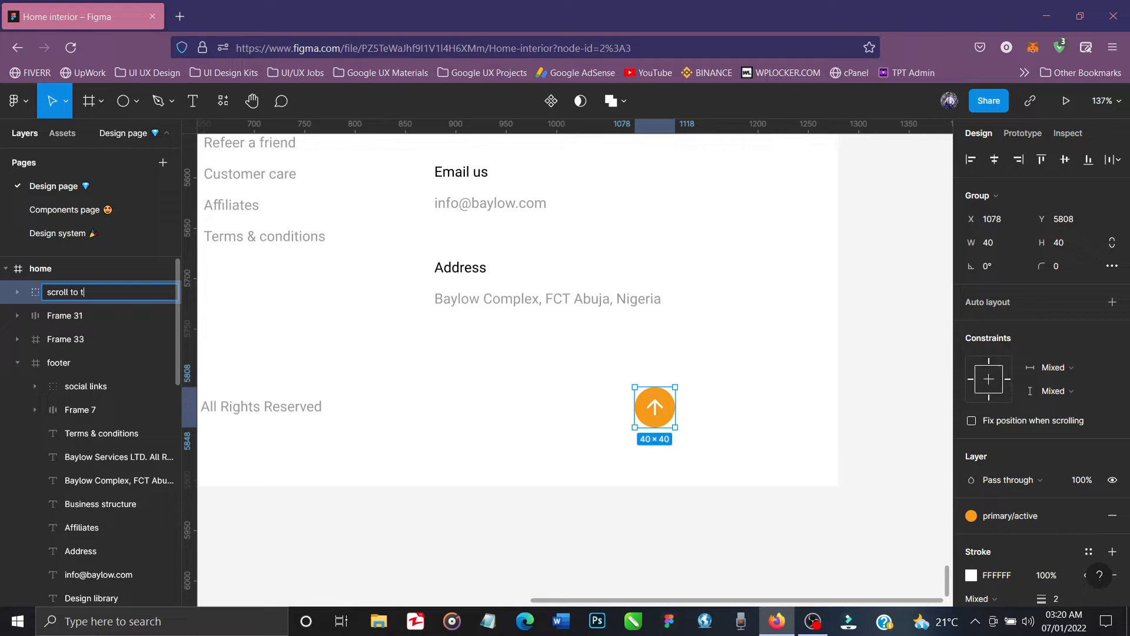
pyautogui.press('Enter')
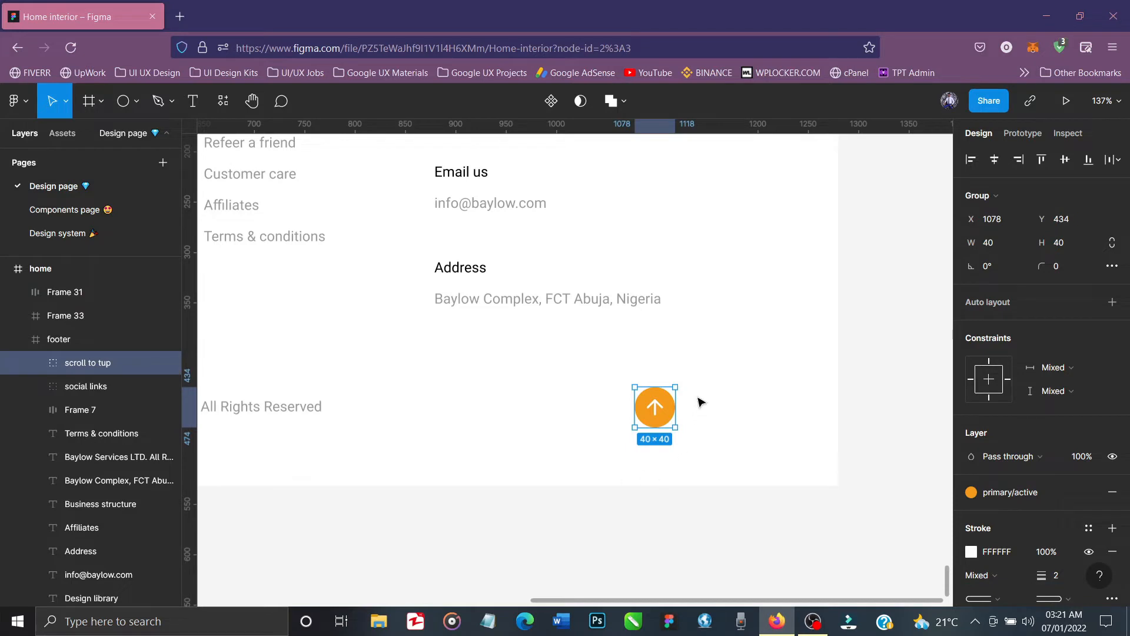
pyautogui.moveTo(710, 375)
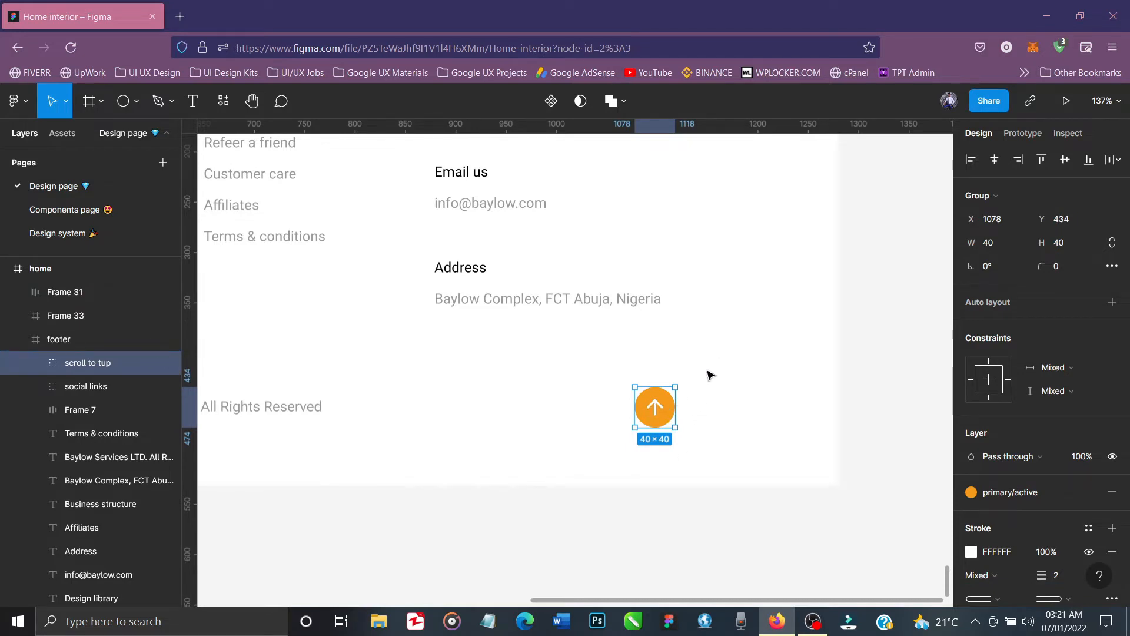
pyautogui.moveTo(653, 407); pyautogui.dragTo(737, 345)
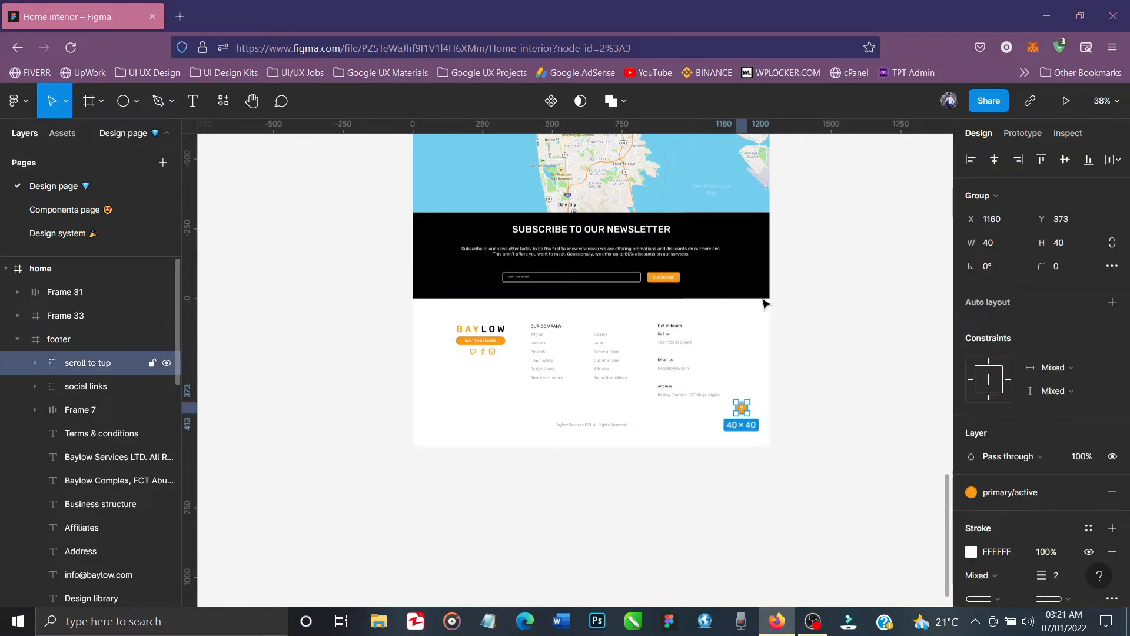
# - In Prototype, give the button a click interaction that scrolls to the navbar layer
pyautogui.click(1022, 133)
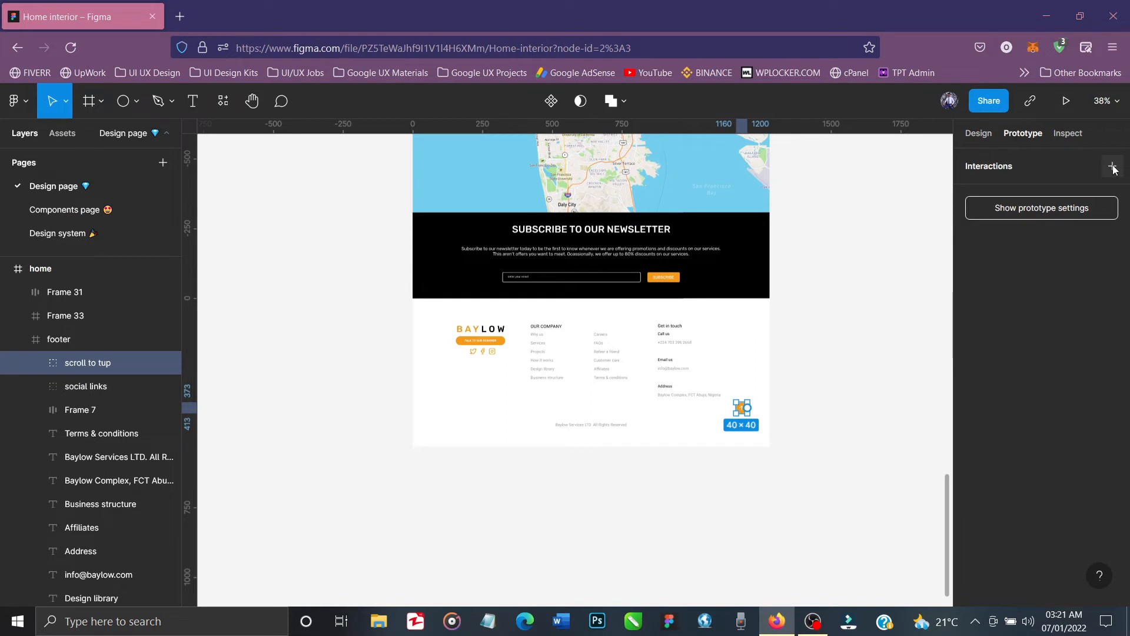
pyautogui.click(1113, 167)
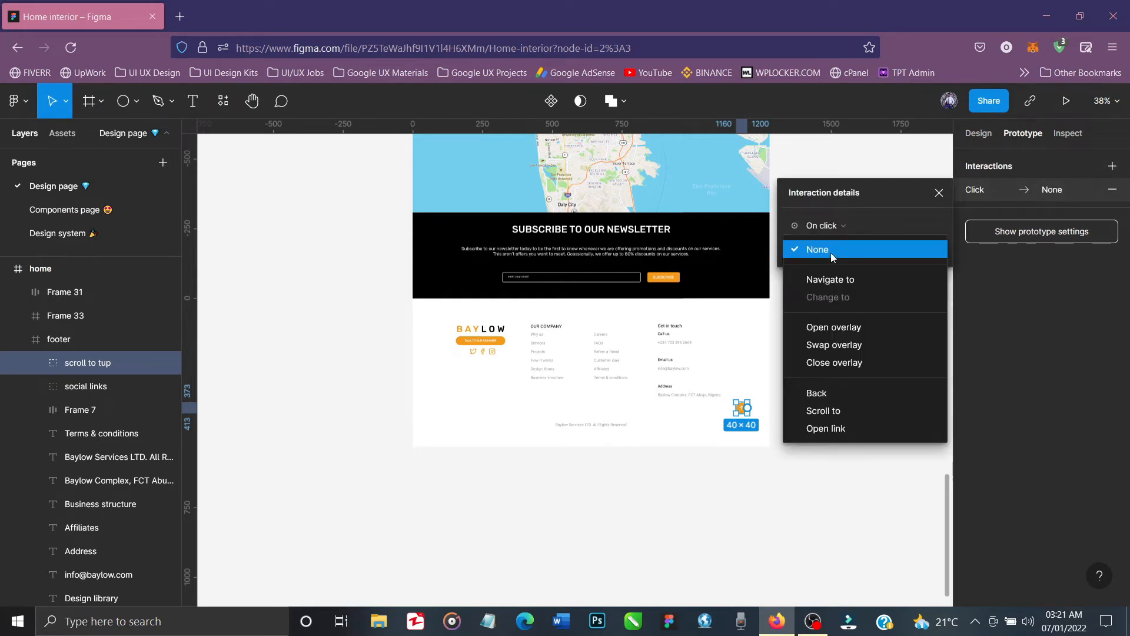
pyautogui.moveTo(833, 417)
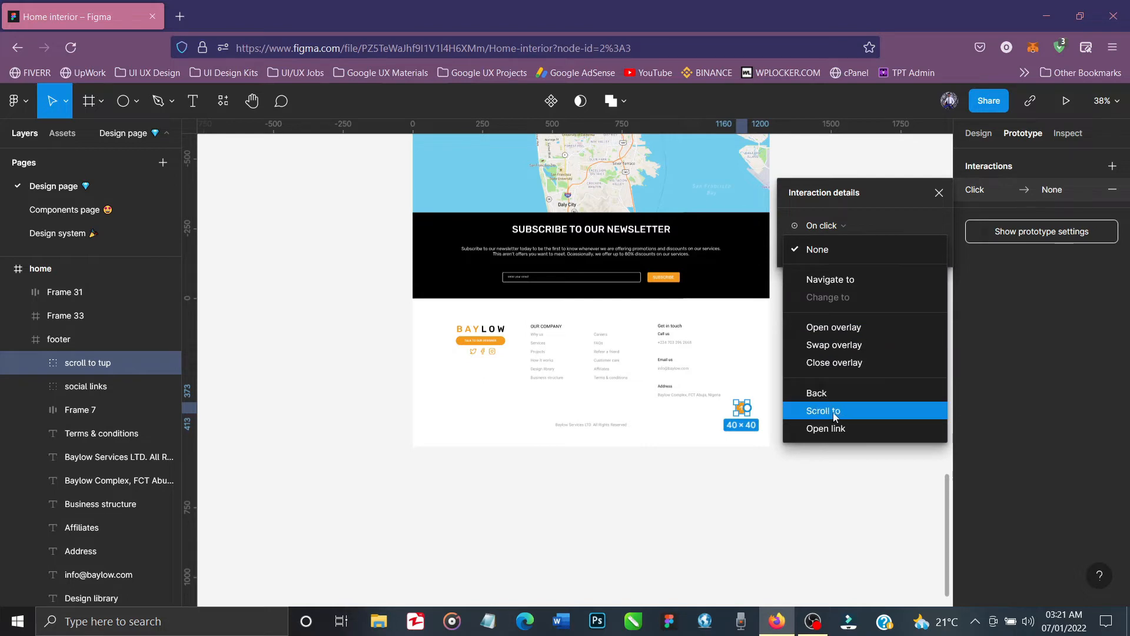
pyautogui.click(823, 411)
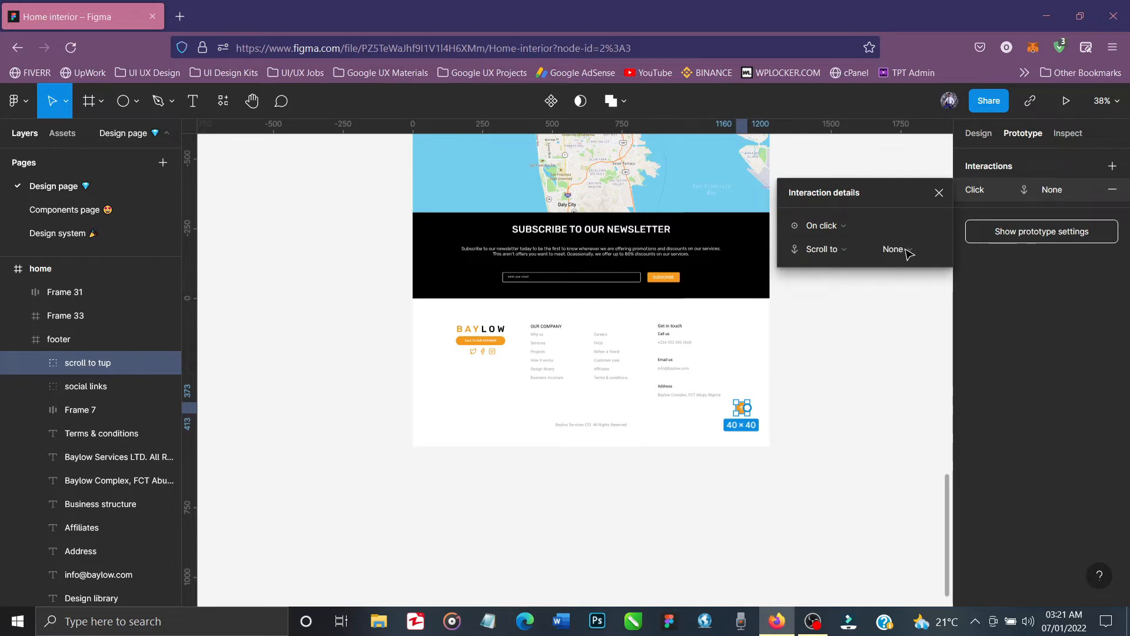
pyautogui.click(894, 250)
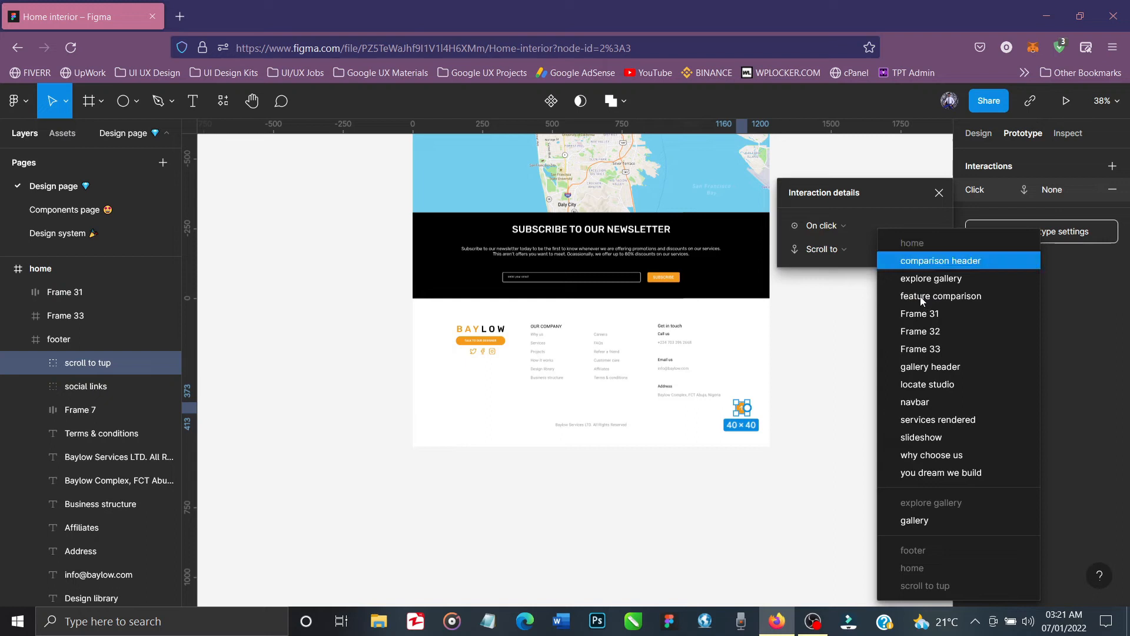
pyautogui.moveTo(932, 408)
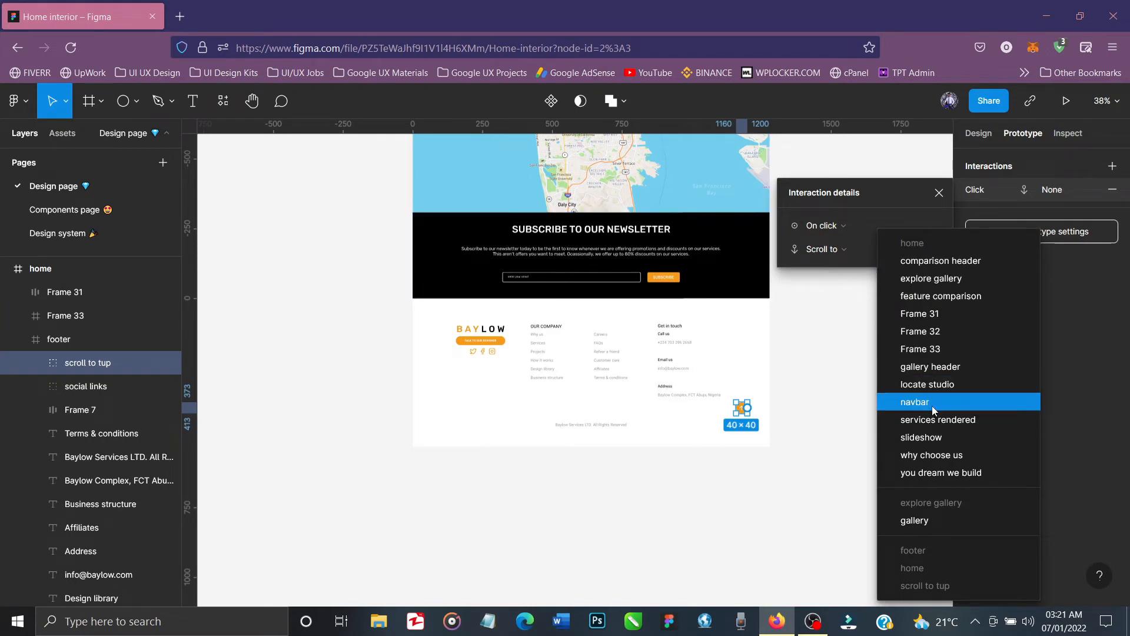
pyautogui.click(915, 401)
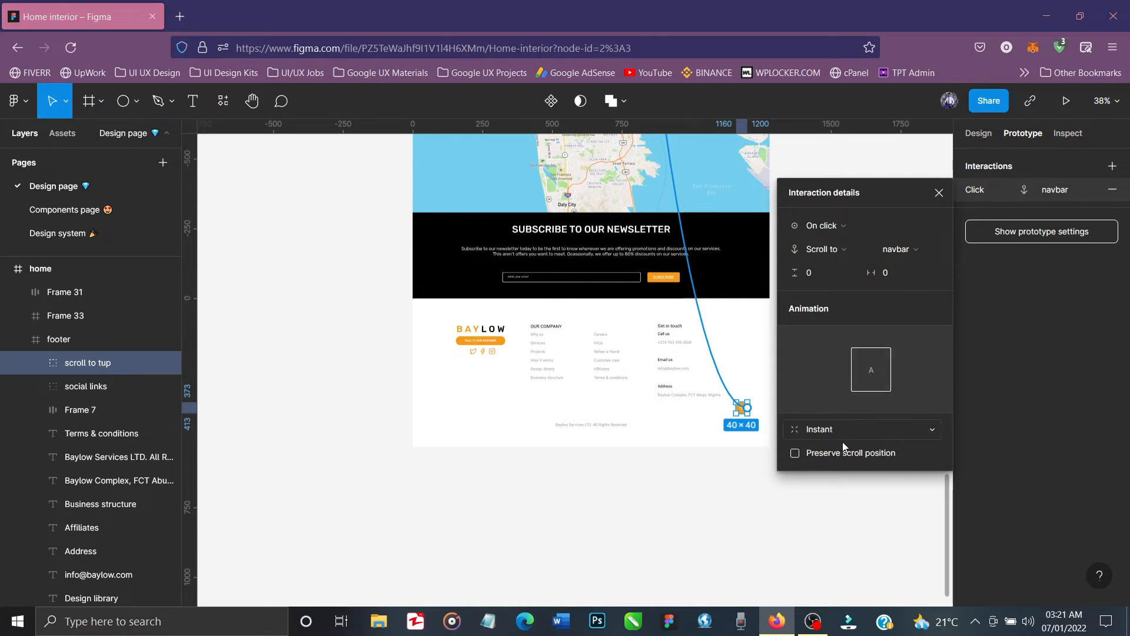
# - Change the scroll transition from Instant to Animate with Ease out at 300ms
pyautogui.click(862, 428)
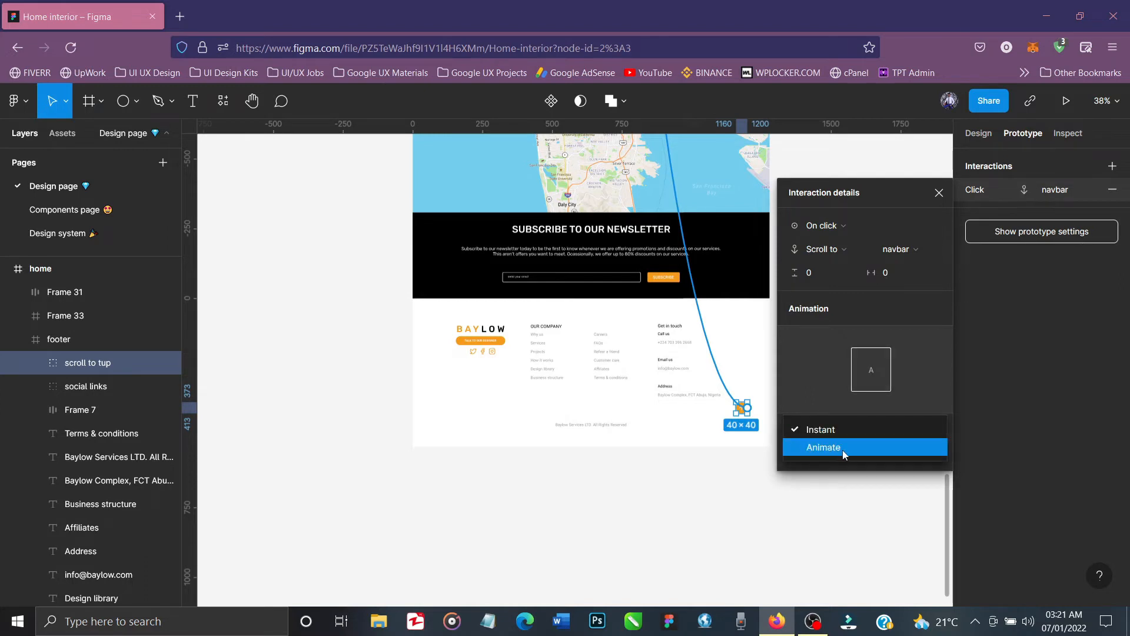
pyautogui.click(823, 448)
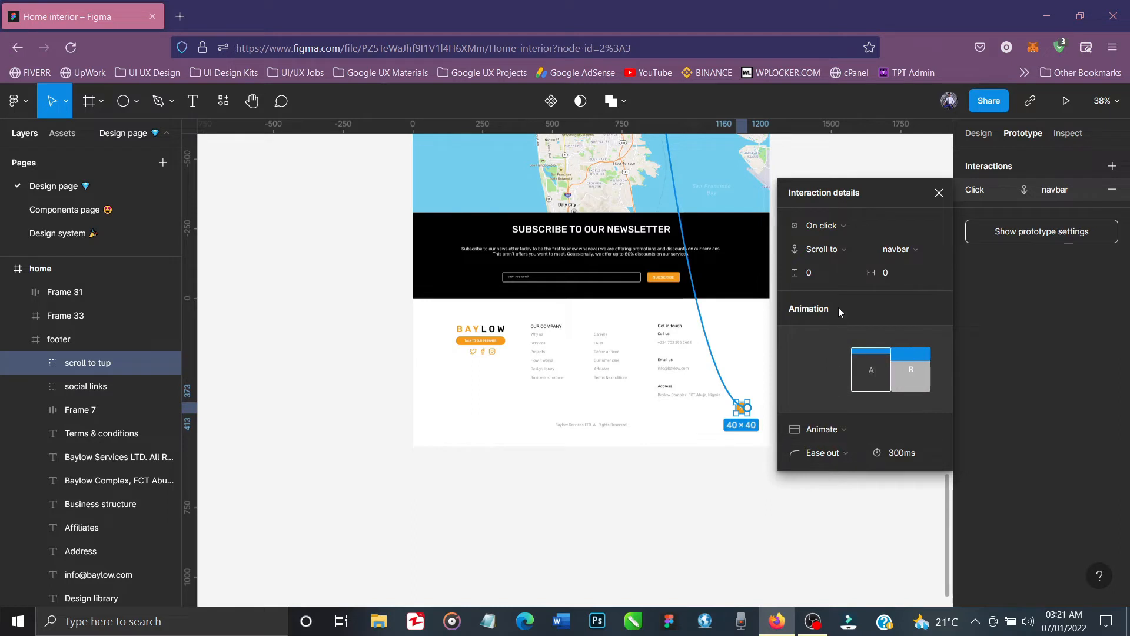
pyautogui.click(826, 250)
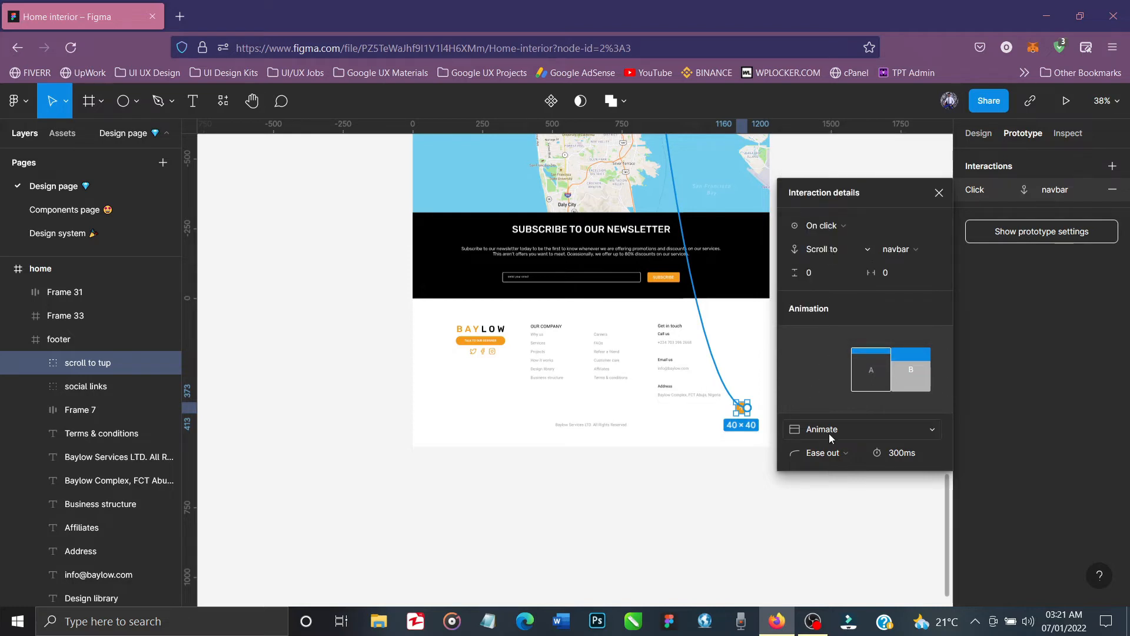
pyautogui.click(940, 193)
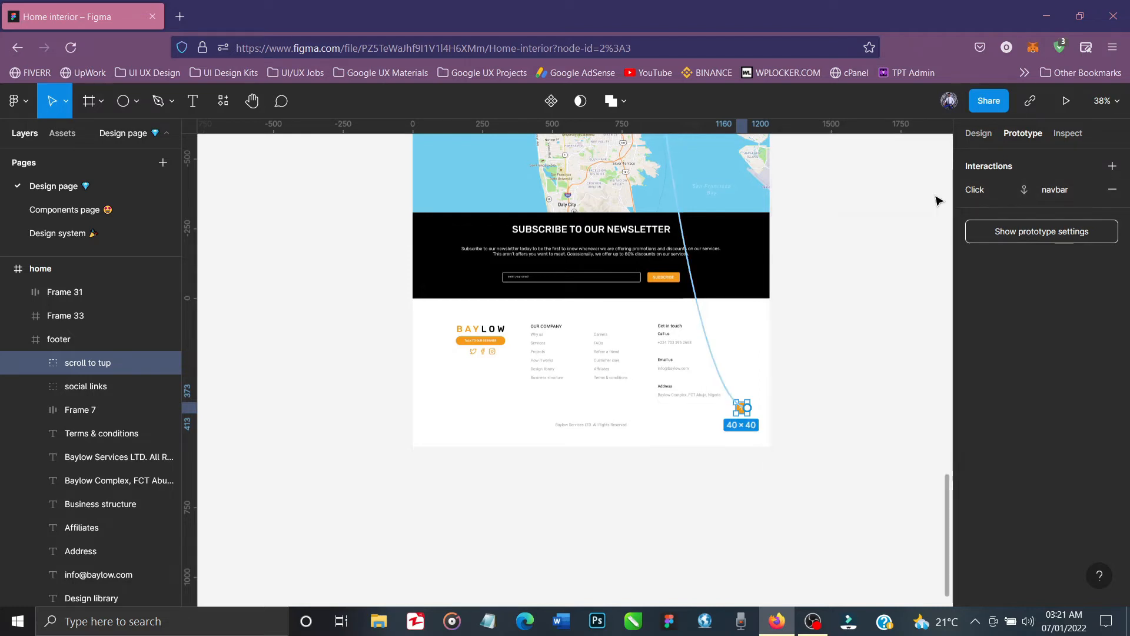
# - Launch the home page prototype in presentation view in a new tab
pyautogui.scroll(-3)
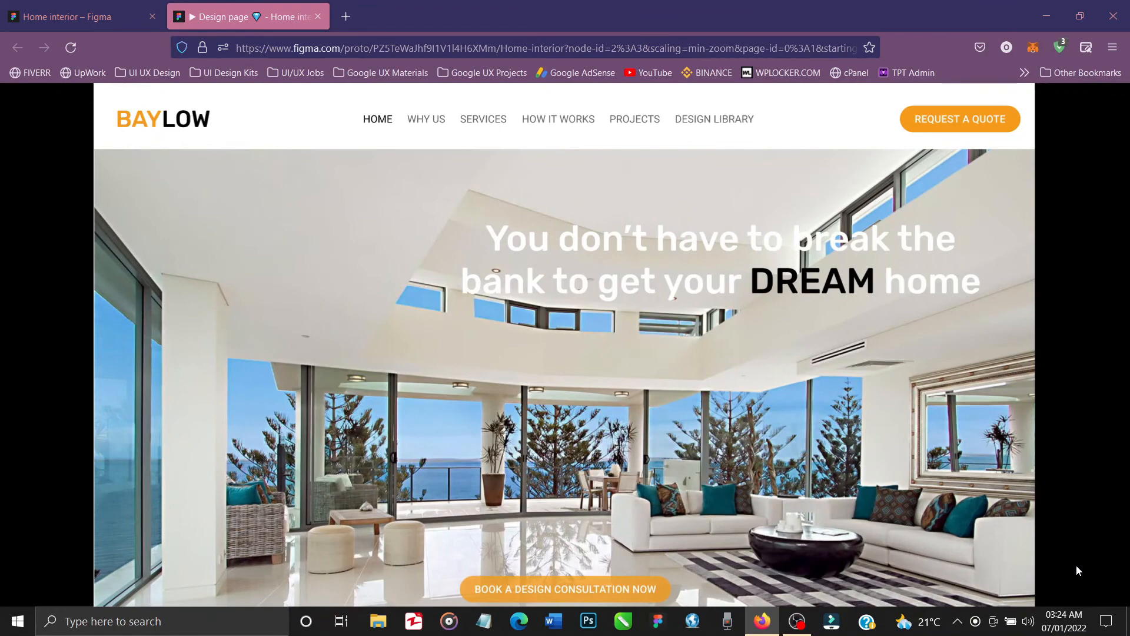
pyautogui.moveTo(985, 553)
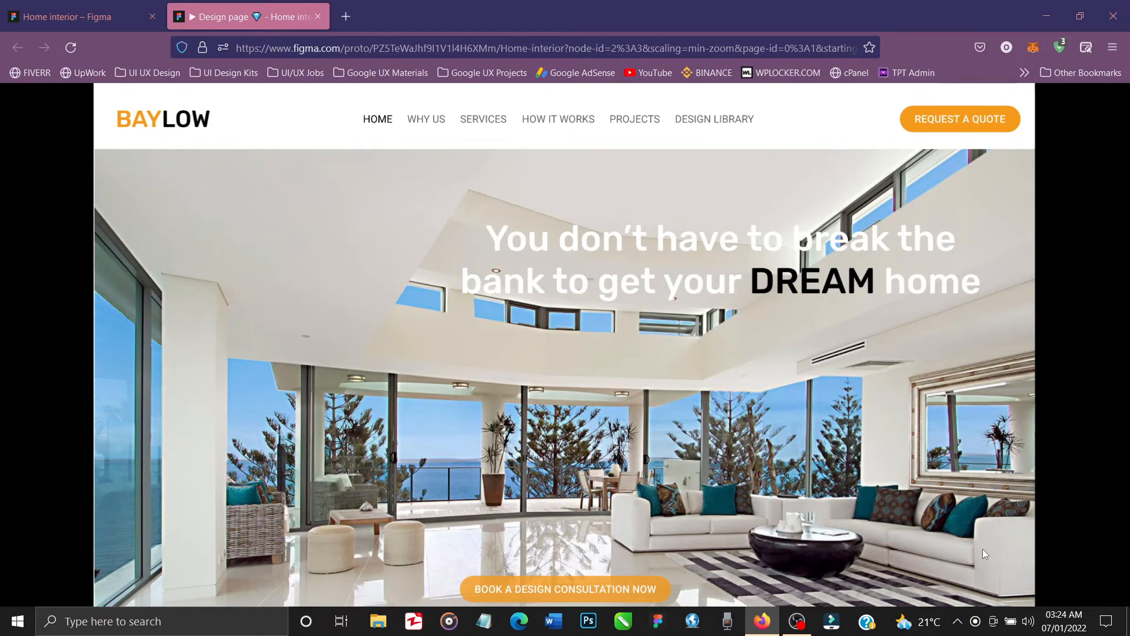
# - Scroll the prototype past services, comparison table and map down to the footer's orange button
pyautogui.scroll(-3)
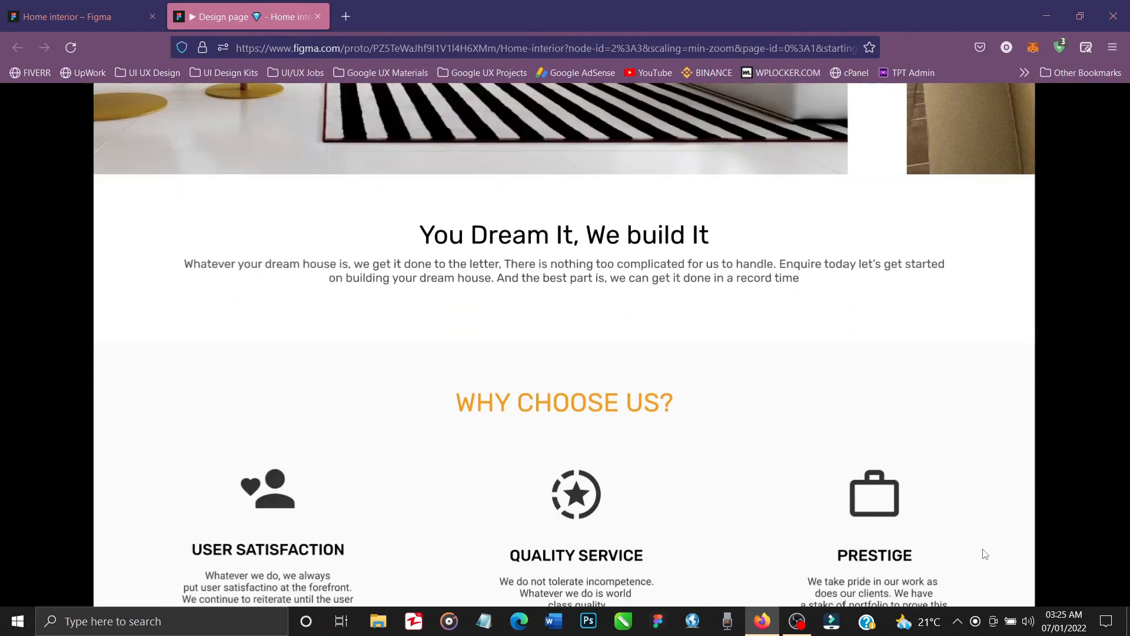
pyautogui.scroll(-3)
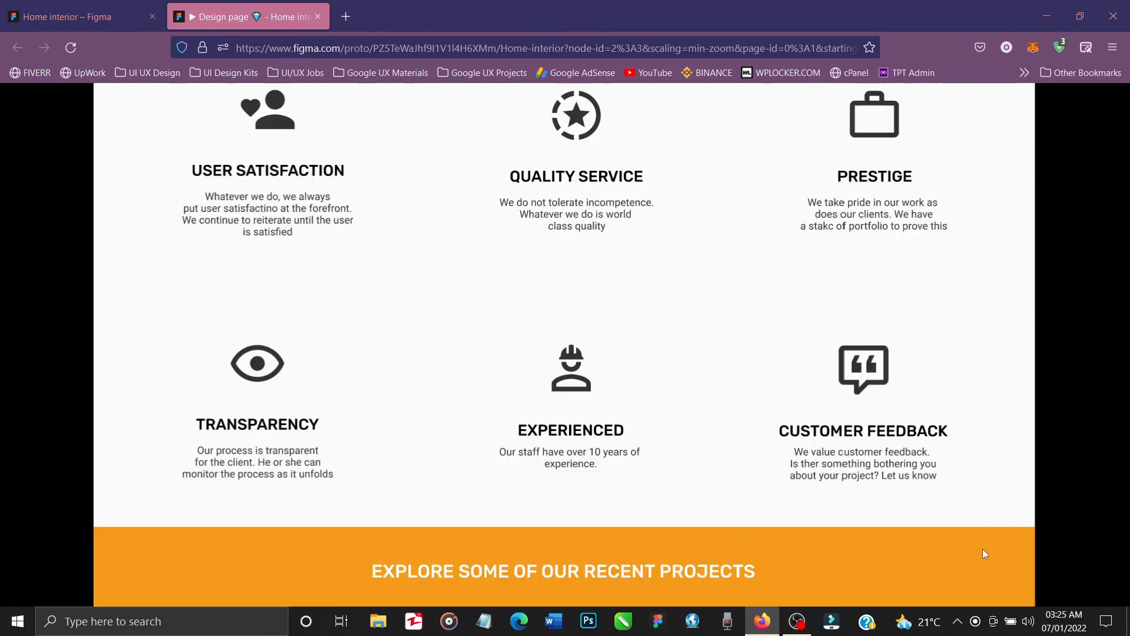
pyautogui.scroll(-3)
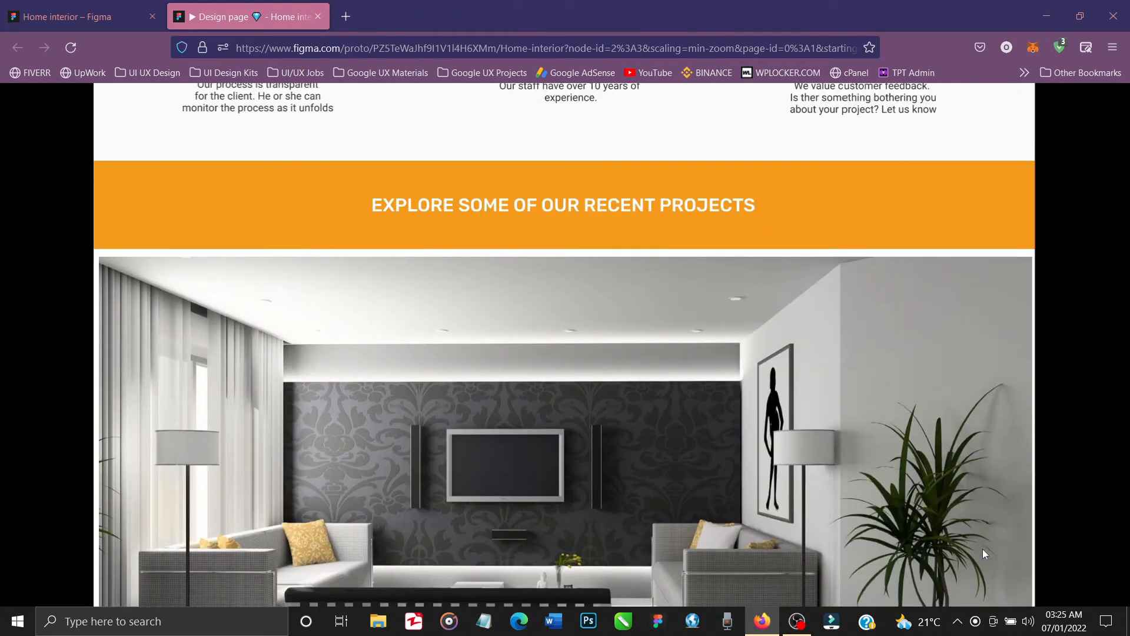
pyautogui.scroll(-3)
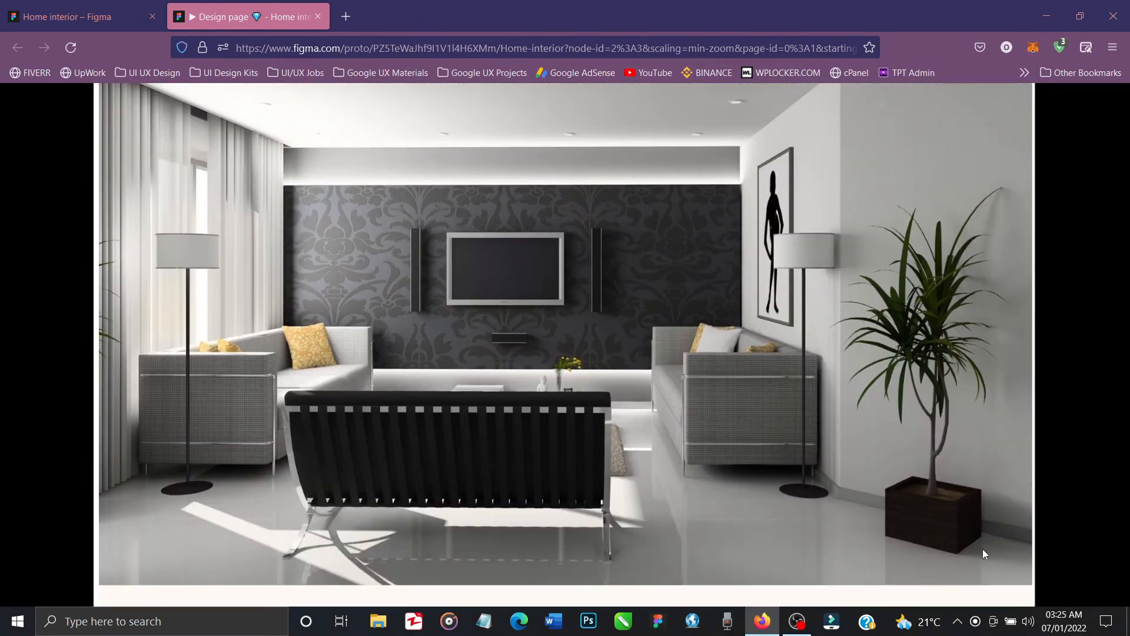
pyautogui.scroll(-3)
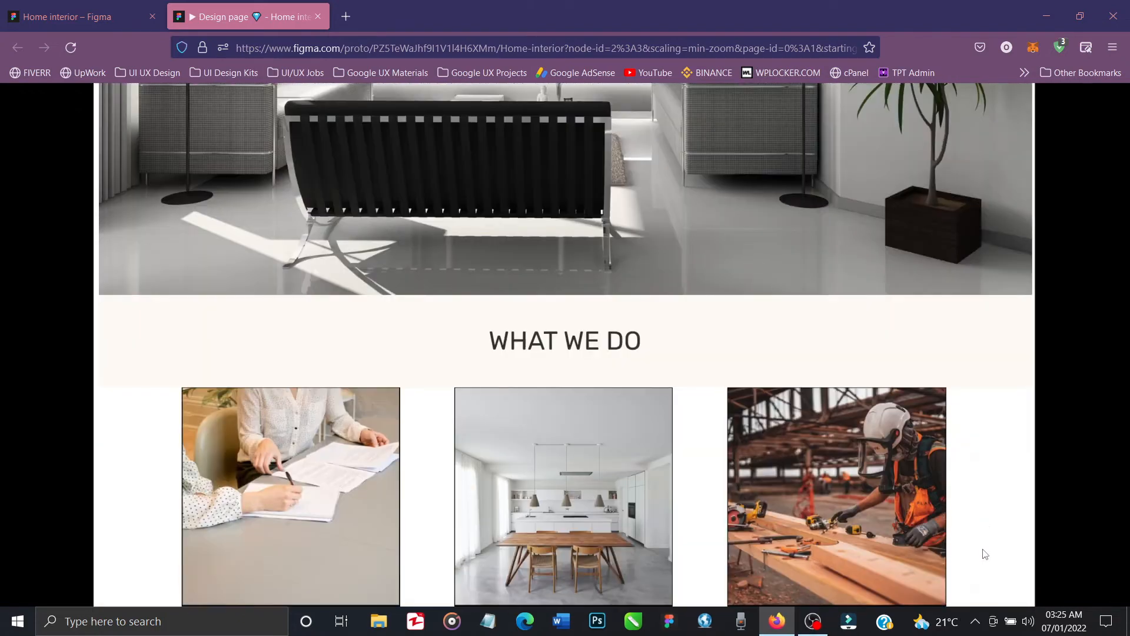
pyautogui.scroll(-3)
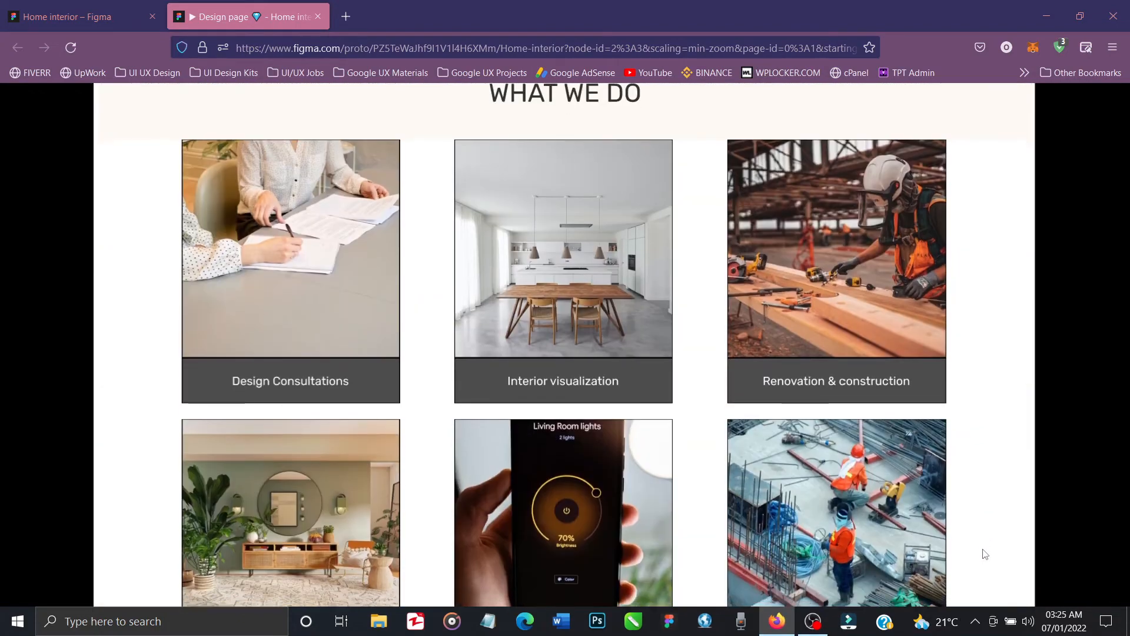
pyautogui.scroll(-3)
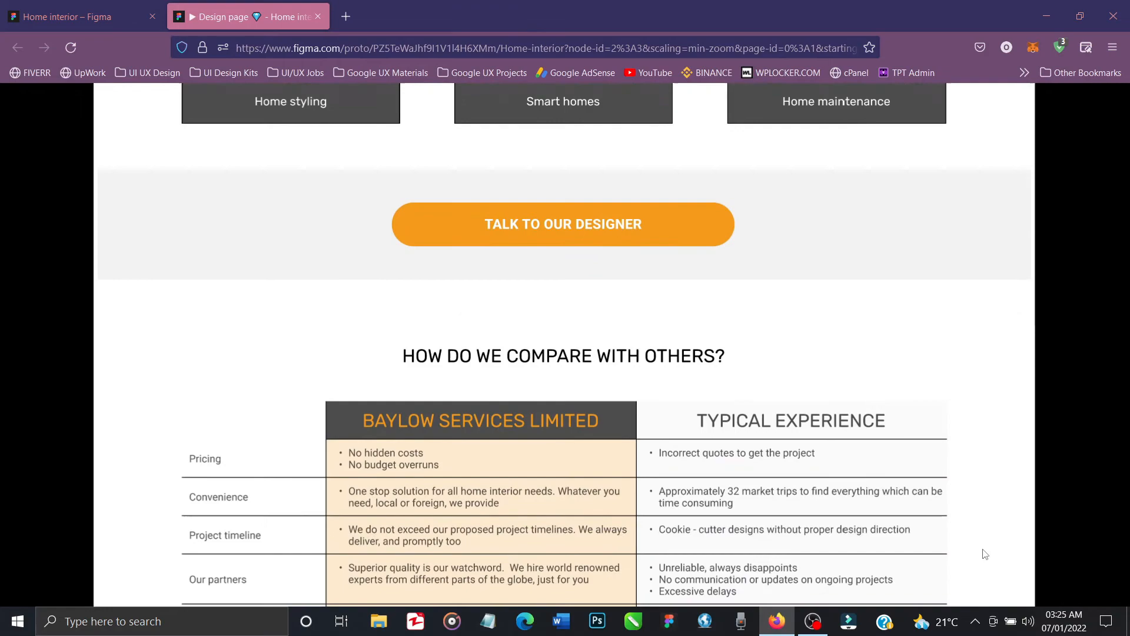
pyautogui.scroll(-3)
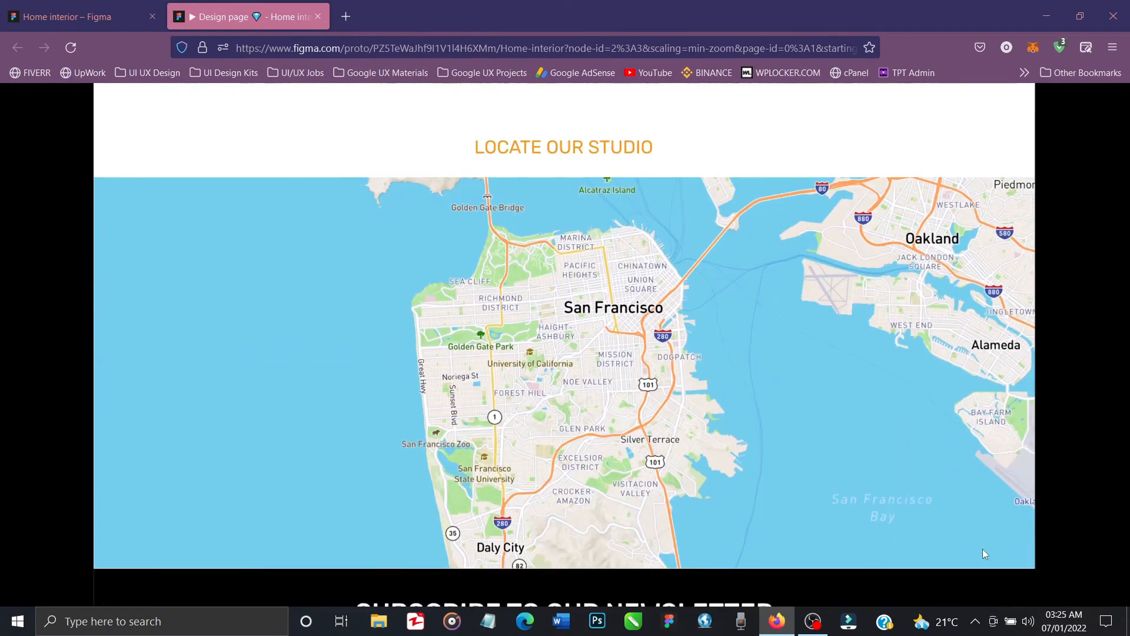
pyautogui.scroll(-3)
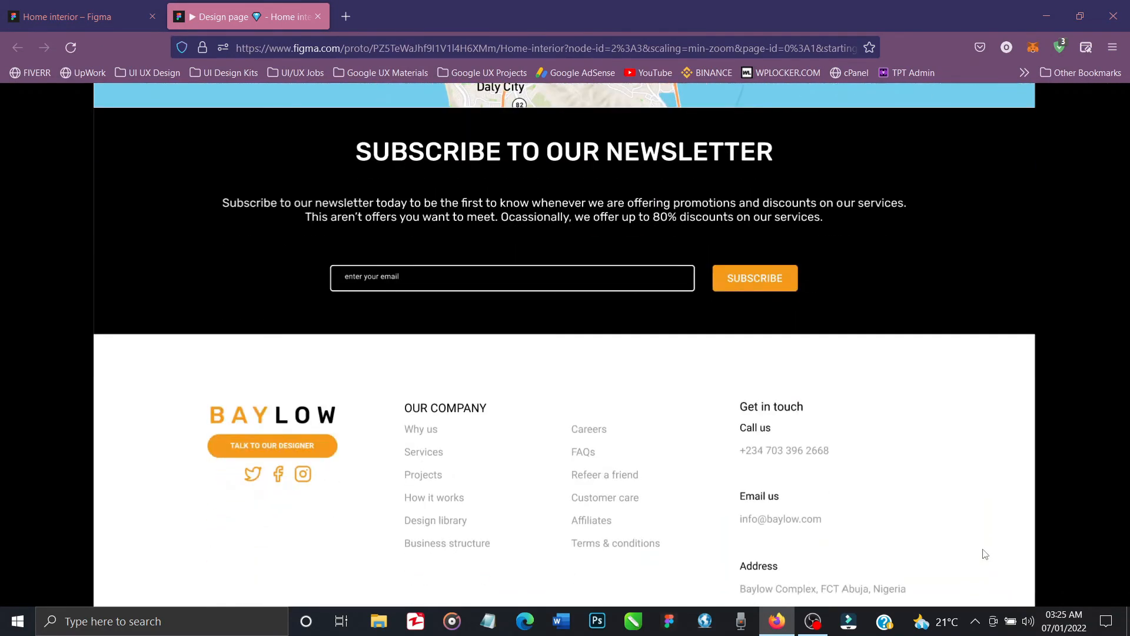
pyautogui.scroll(-3)
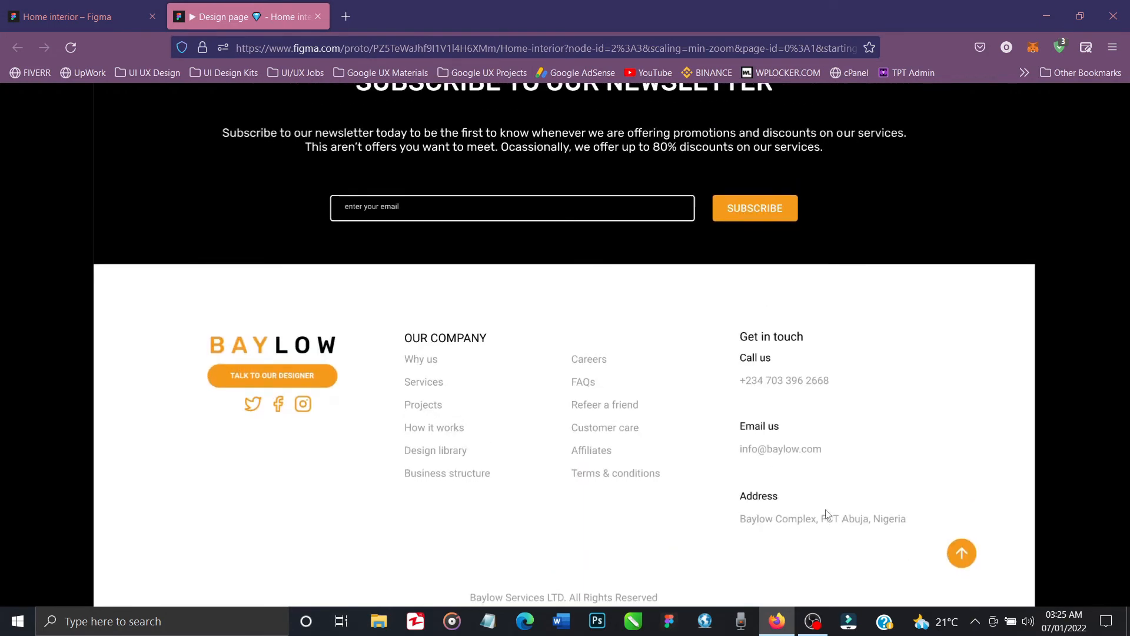
pyautogui.scroll(3)
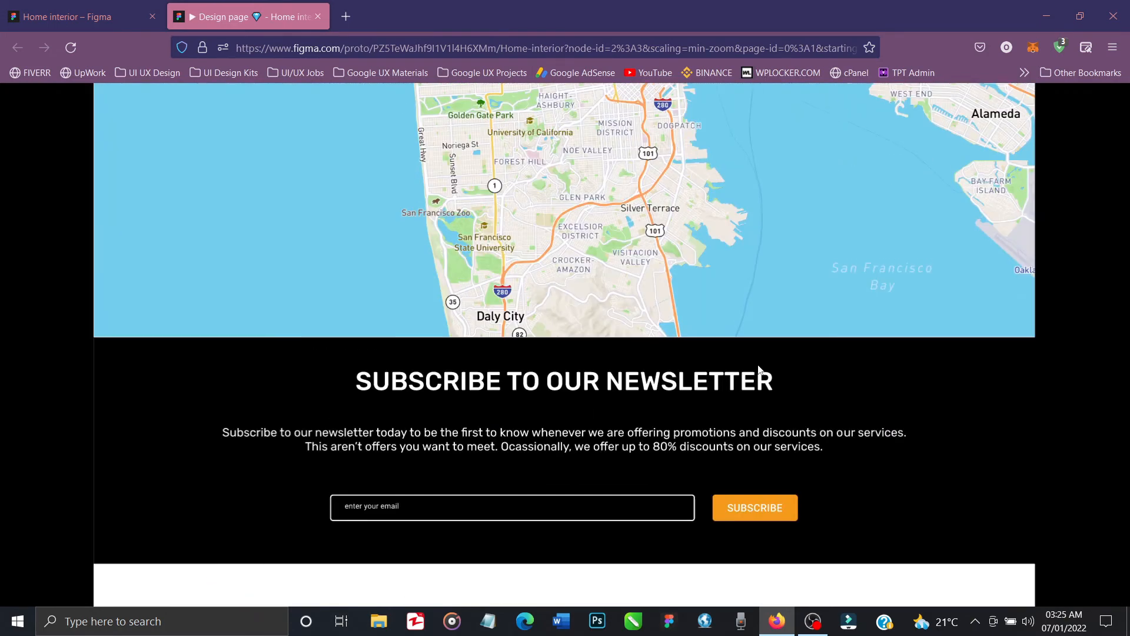
pyautogui.scroll(3)
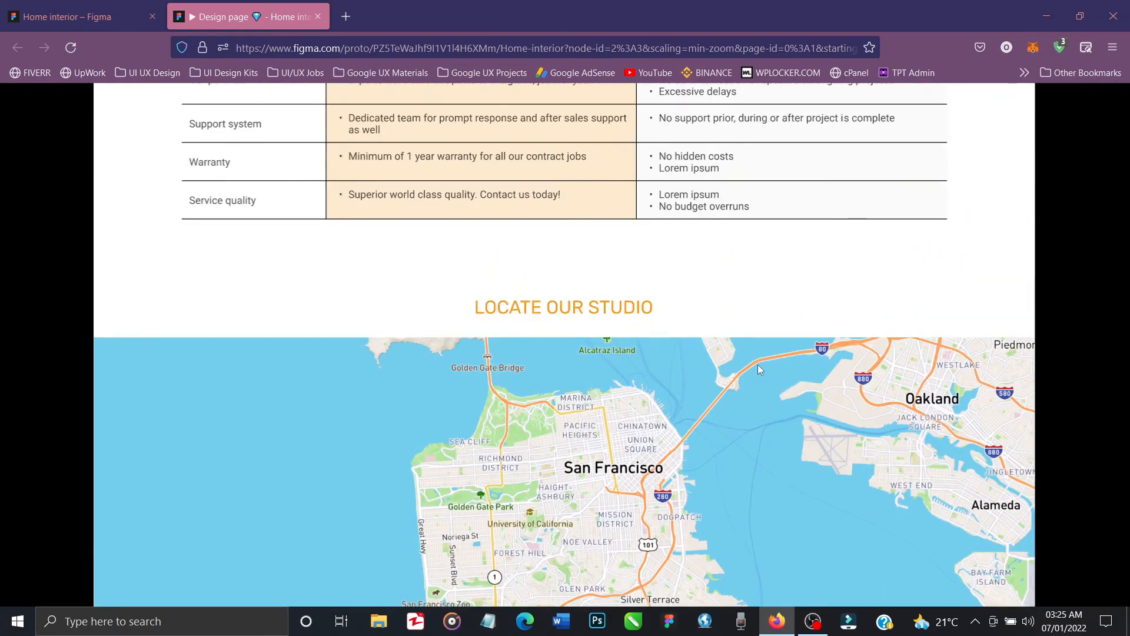
pyautogui.scroll(-3)
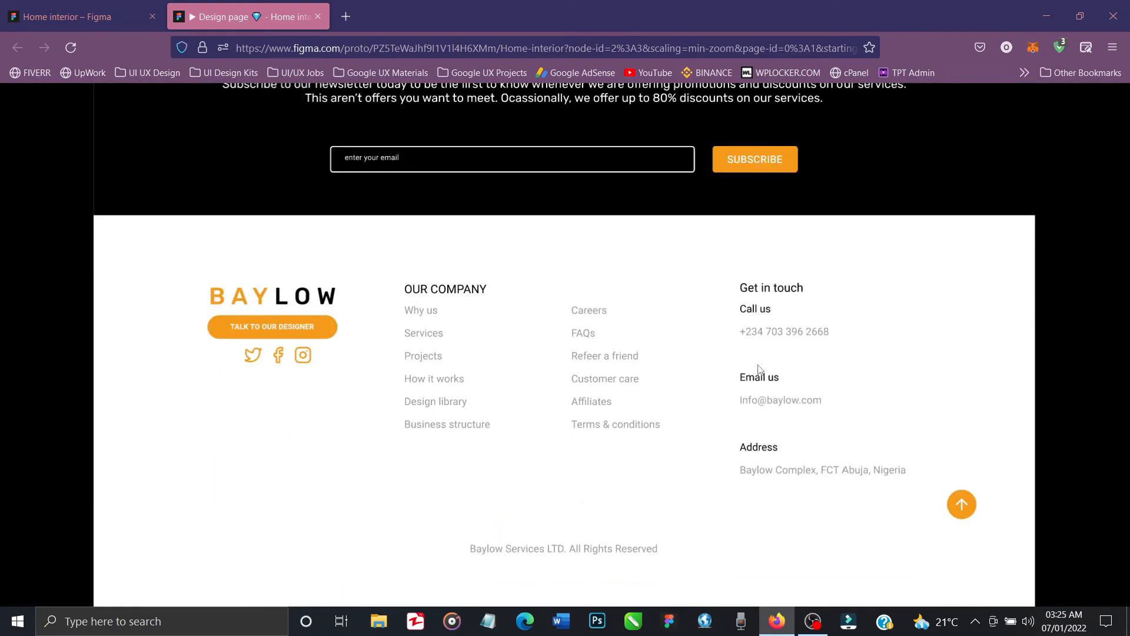
pyautogui.moveTo(831, 547)
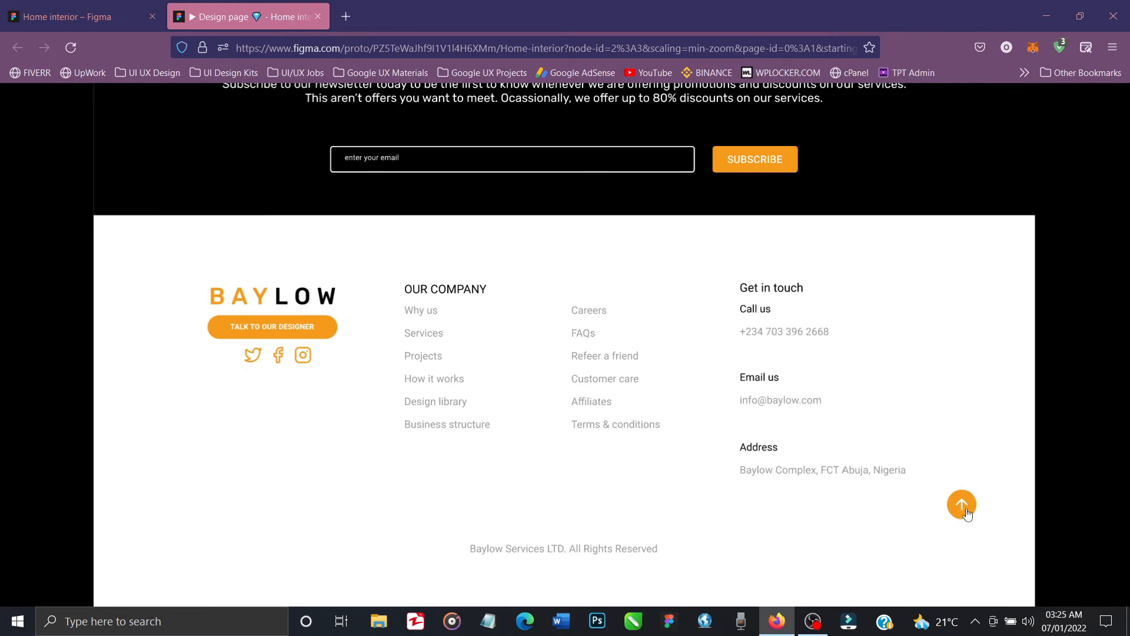
# - Use the orange footer button to return to the navbar, scroll down and verify it again
pyautogui.click(961, 504)
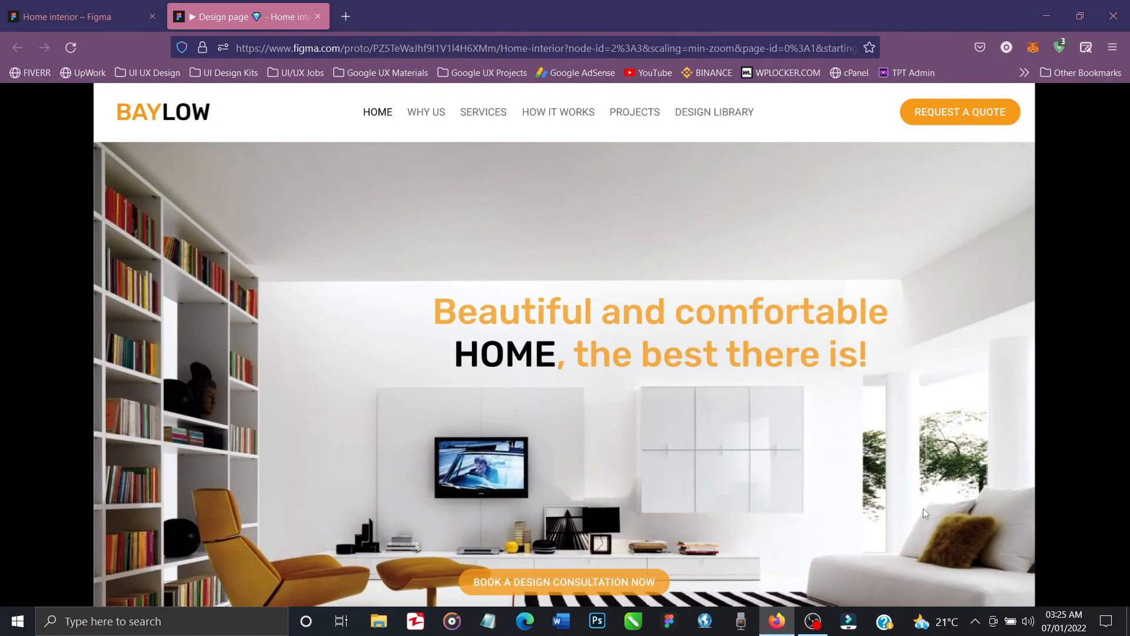
pyautogui.scroll(-3)
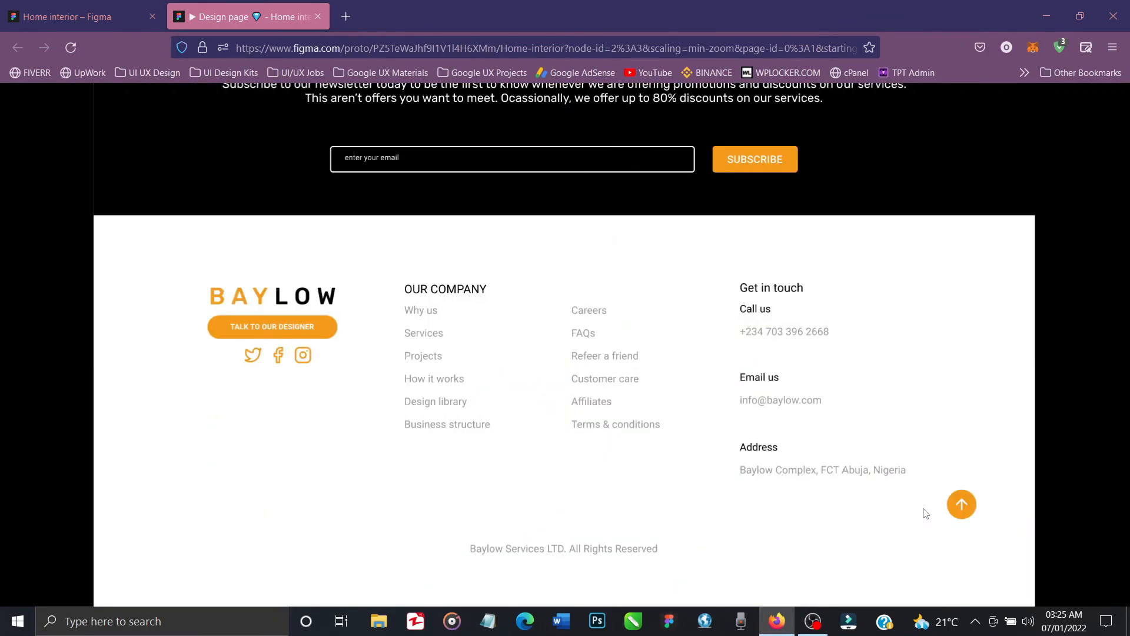
pyautogui.moveTo(963, 517)
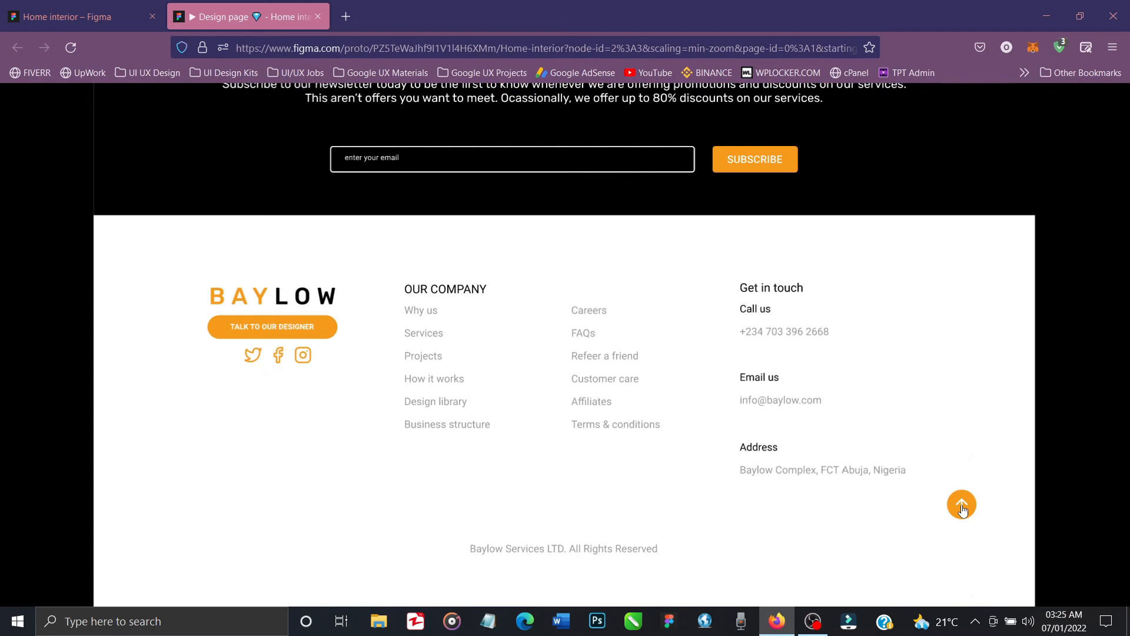
pyautogui.moveTo(957, 444)
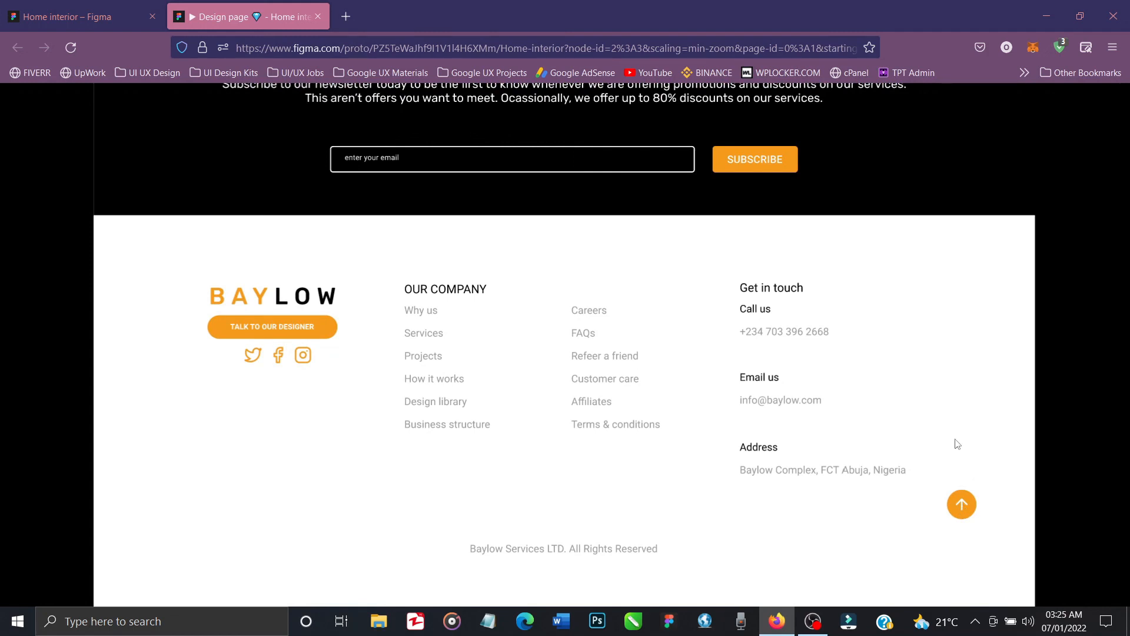
pyautogui.scroll(3)
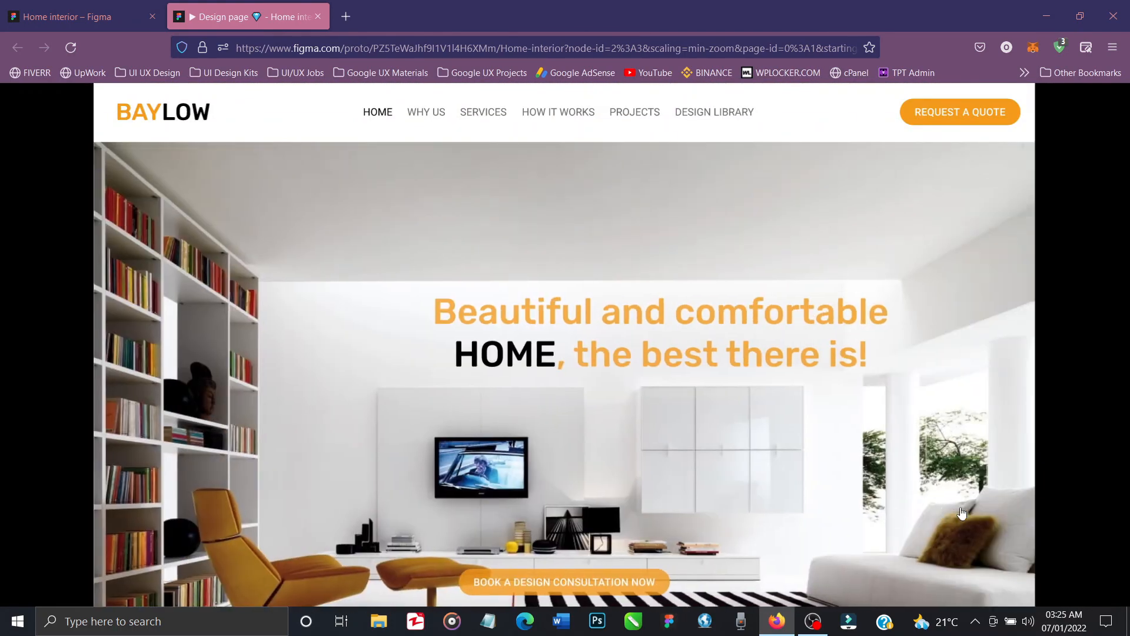
pyautogui.moveTo(914, 485)
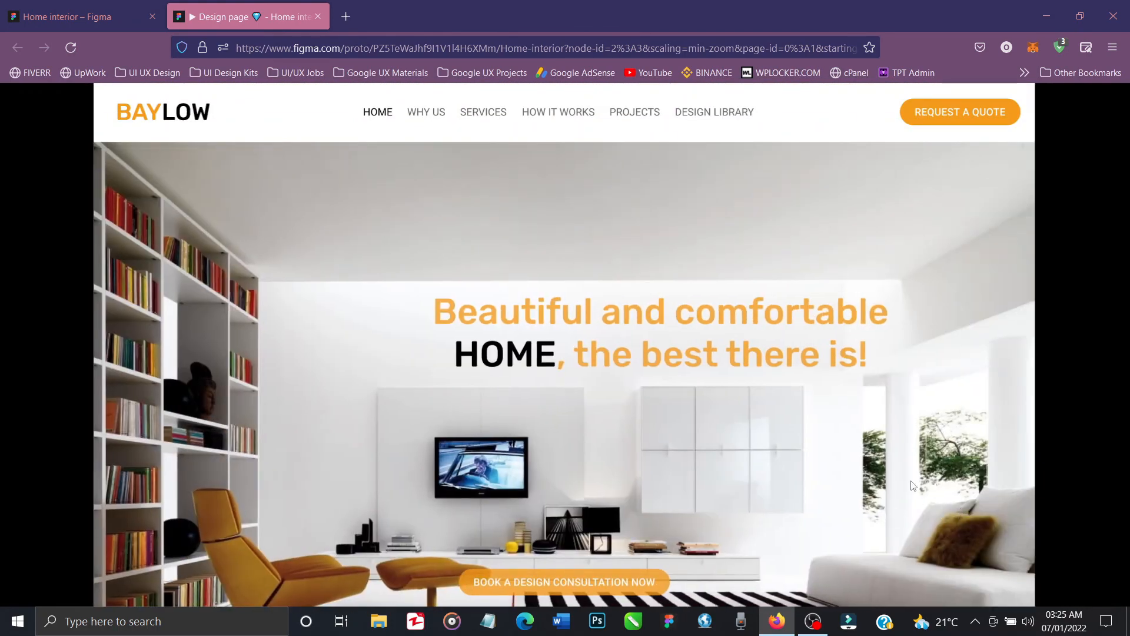